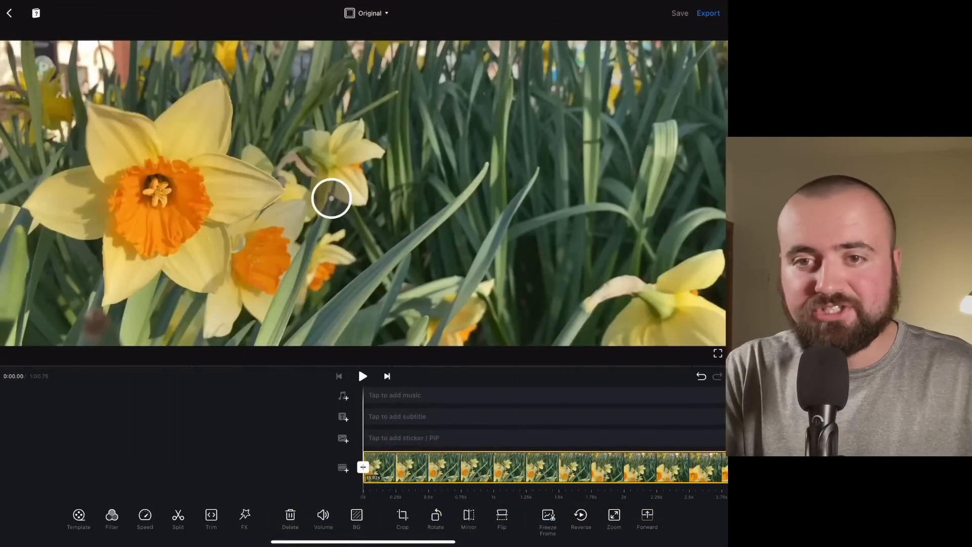
{"action": "mouse_move", "coordinate": [462, 250]}
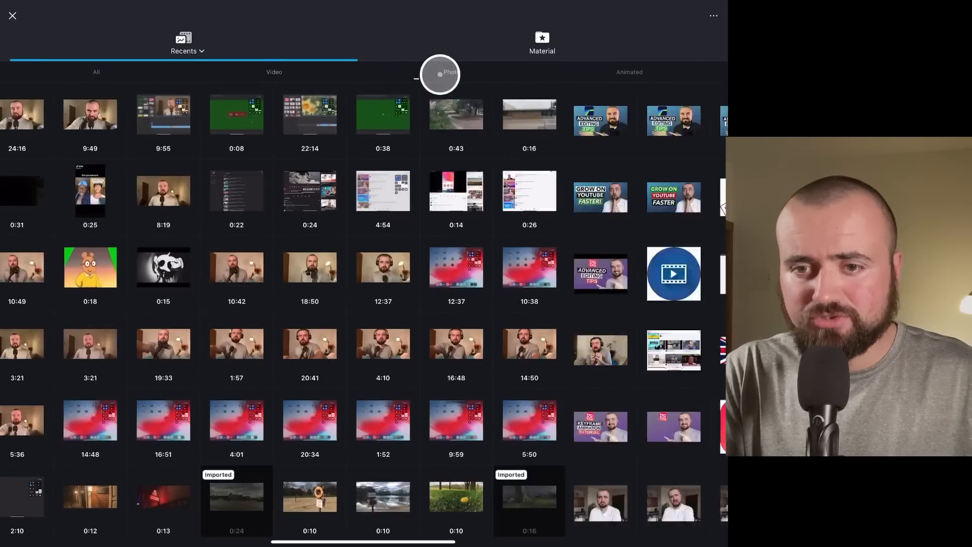
Filter the media library to photos to find the man's cutout image
{"action": "left_click", "coordinate": [452, 72]}
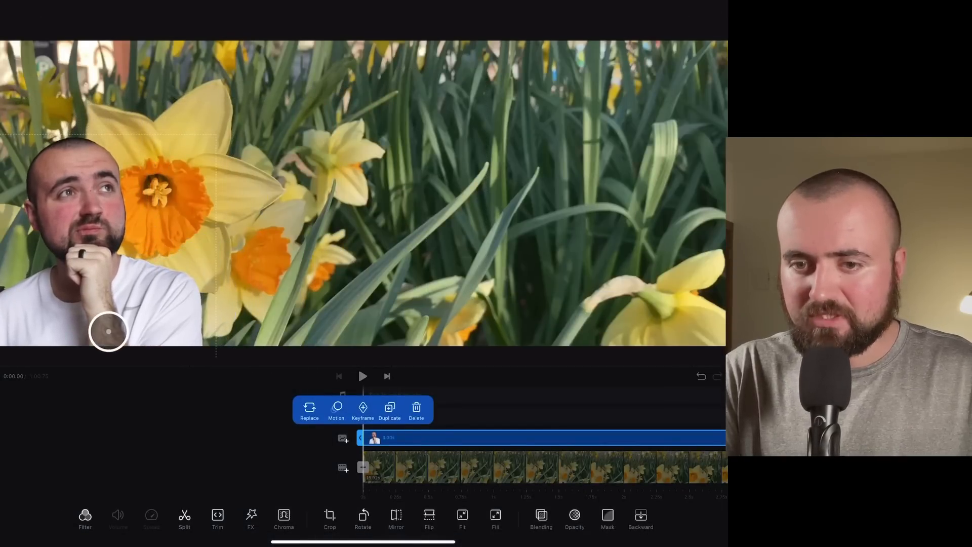
{"action": "left_click", "coordinate": [336, 411]}
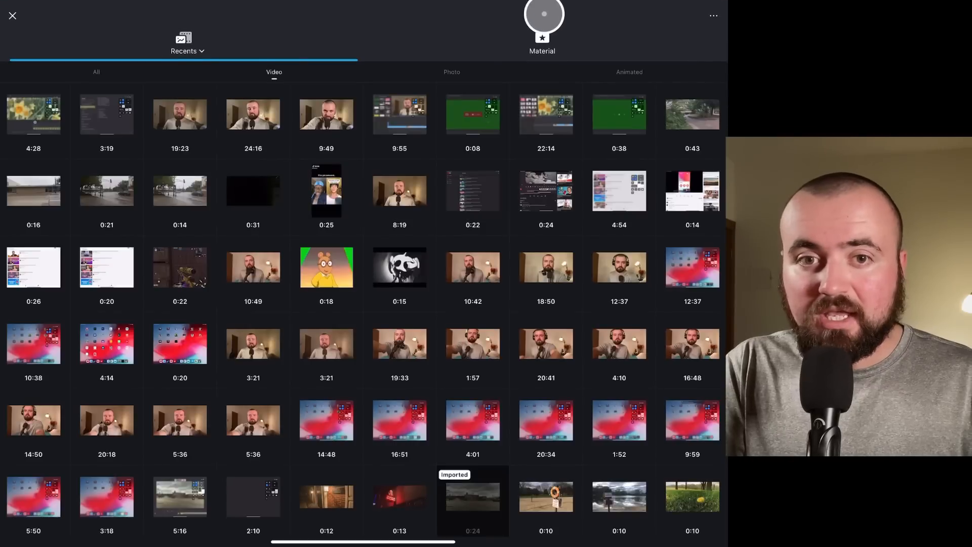
Browse the built-in Material library for the green-screen Subscribe clip
{"action": "left_click", "coordinate": [33, 113]}
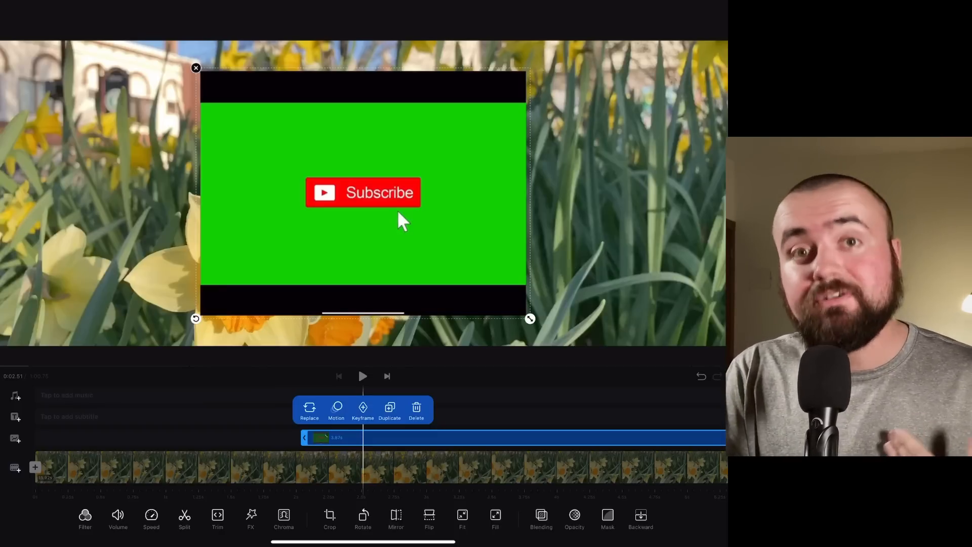
Crop the Subscribe overlay to a 16:9 frame fitted over the green area
{"action": "left_click", "coordinate": [309, 410]}
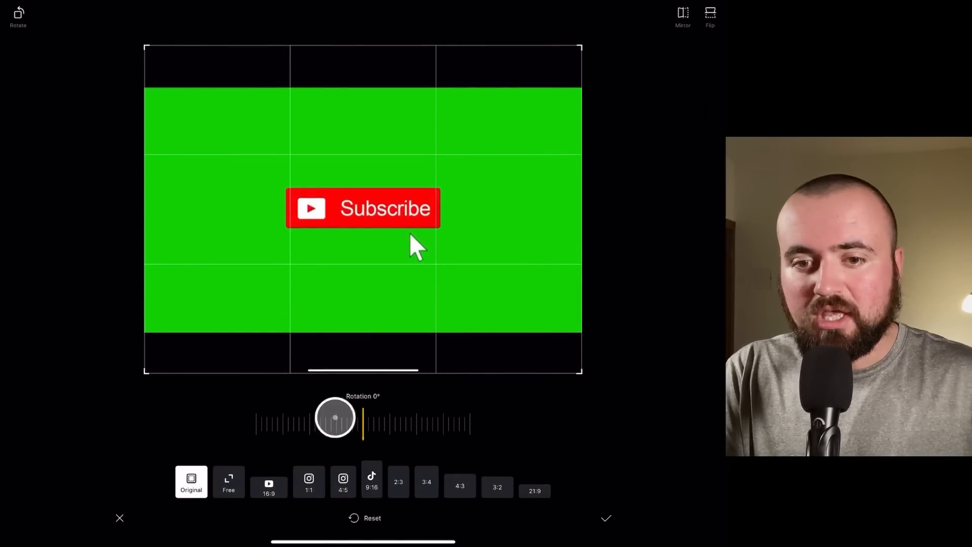
{"action": "left_click", "coordinate": [268, 482]}
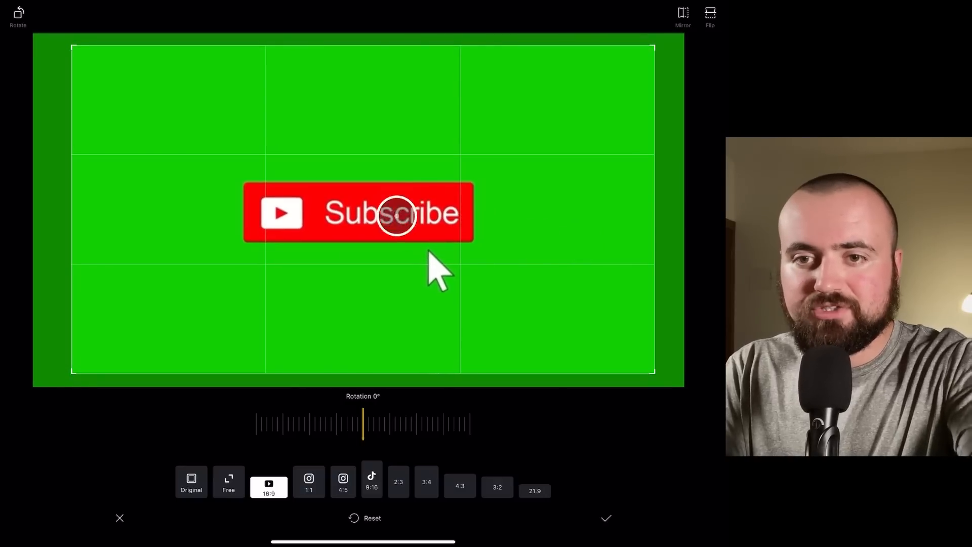
{"action": "left_click", "coordinate": [606, 518]}
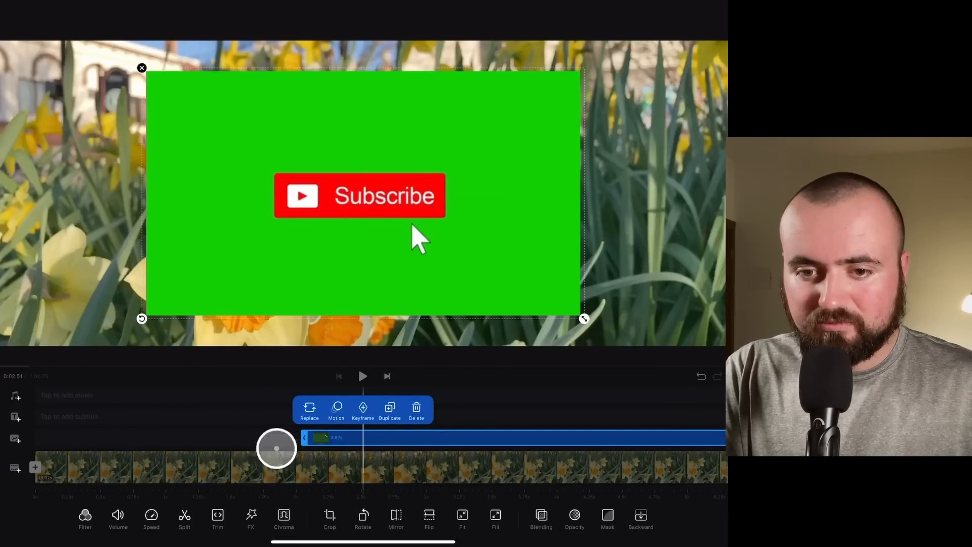
Select the Subscribe overlay and start Chroma keying of its green background
{"action": "left_click", "coordinate": [284, 516]}
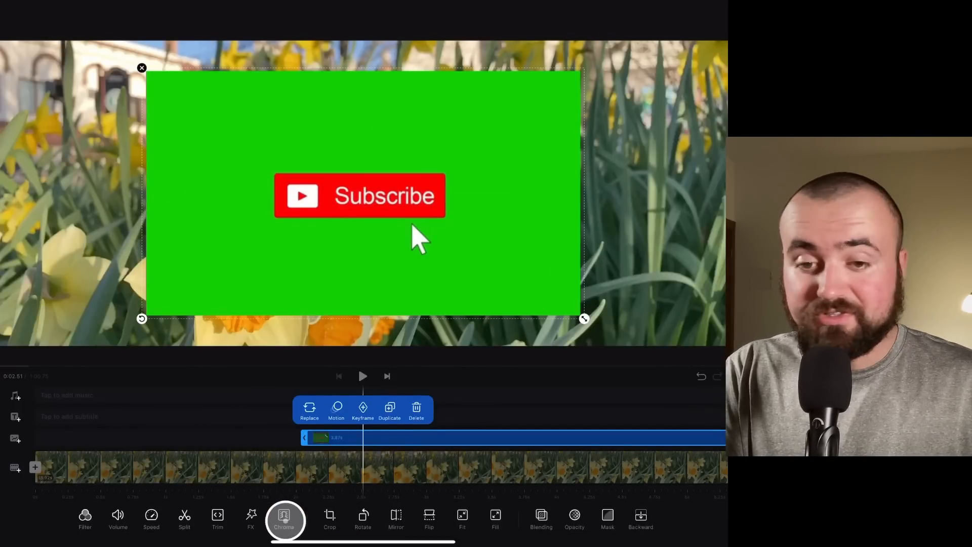
{"action": "left_click", "coordinate": [284, 518]}
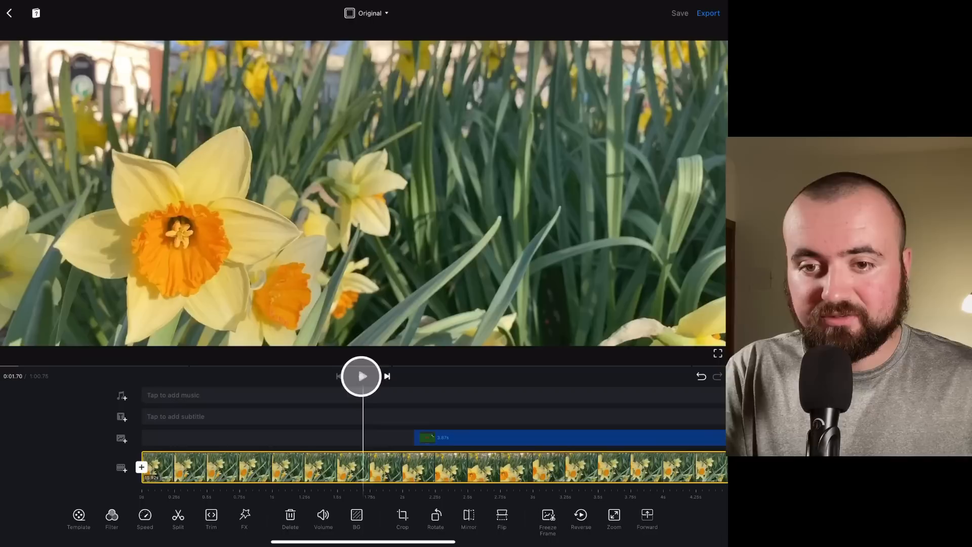
{"action": "left_click", "coordinate": [362, 376]}
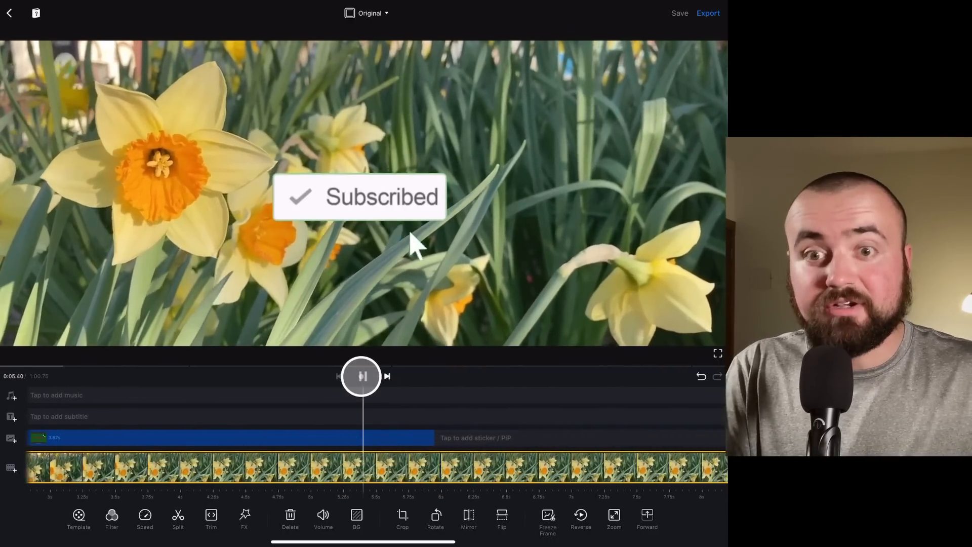
{"action": "left_click", "coordinate": [362, 375]}
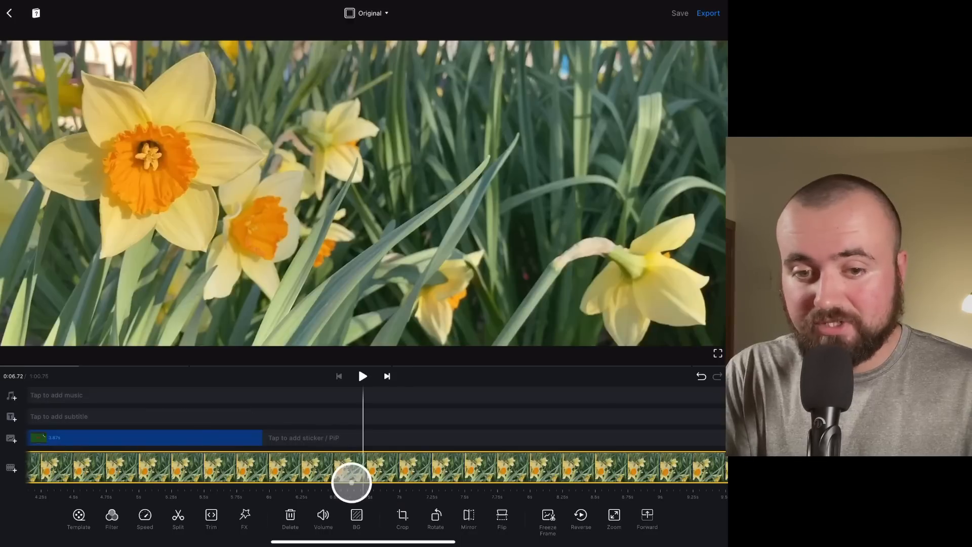
Preview Aesthetic, Create and Essence filter looks on the daffodil clip before settling on Lune L4
{"action": "left_click", "coordinate": [111, 520]}
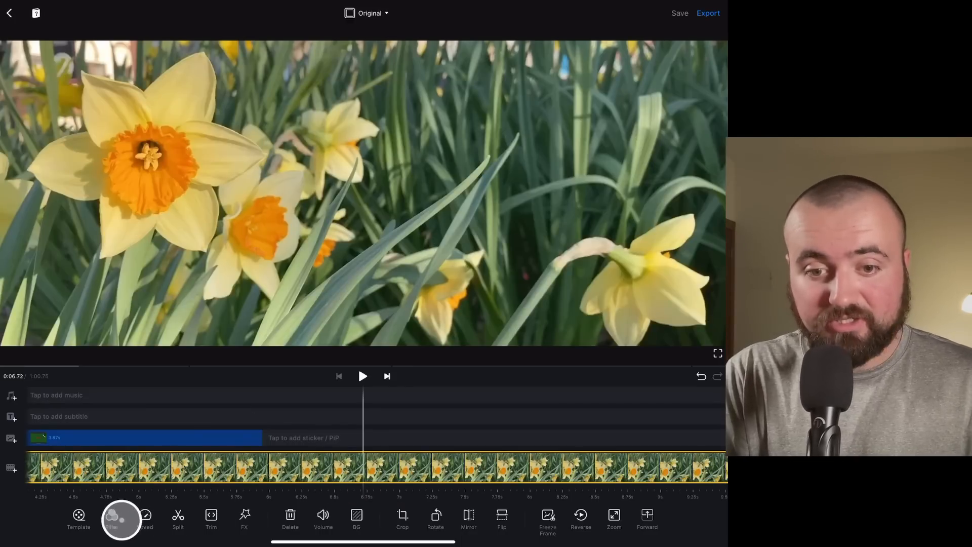
{"action": "left_click", "coordinate": [112, 518]}
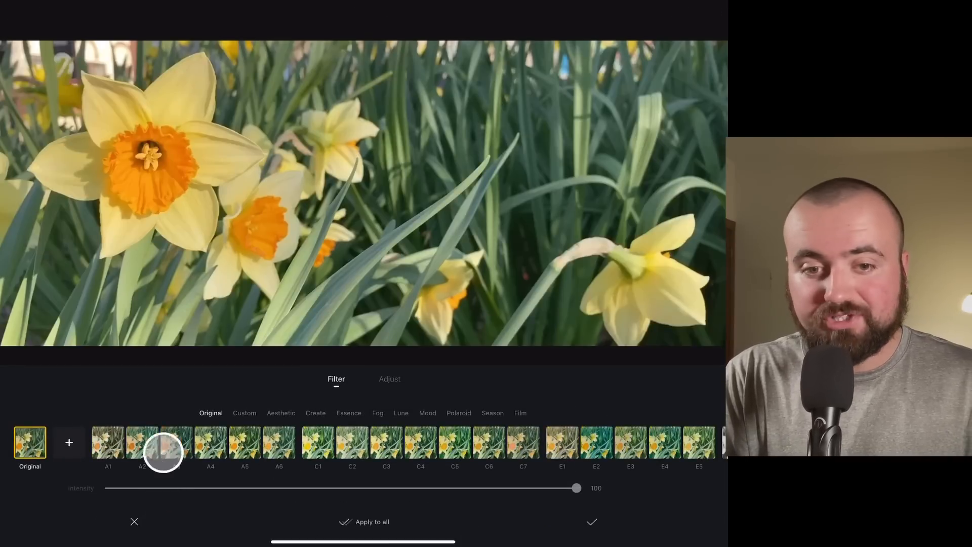
{"action": "left_click", "coordinate": [176, 443]}
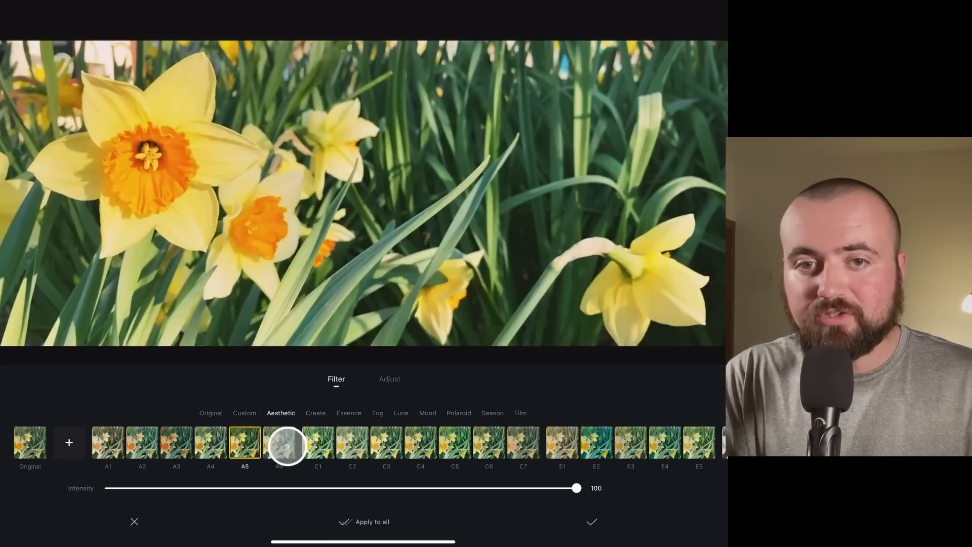
{"action": "left_click", "coordinate": [351, 443]}
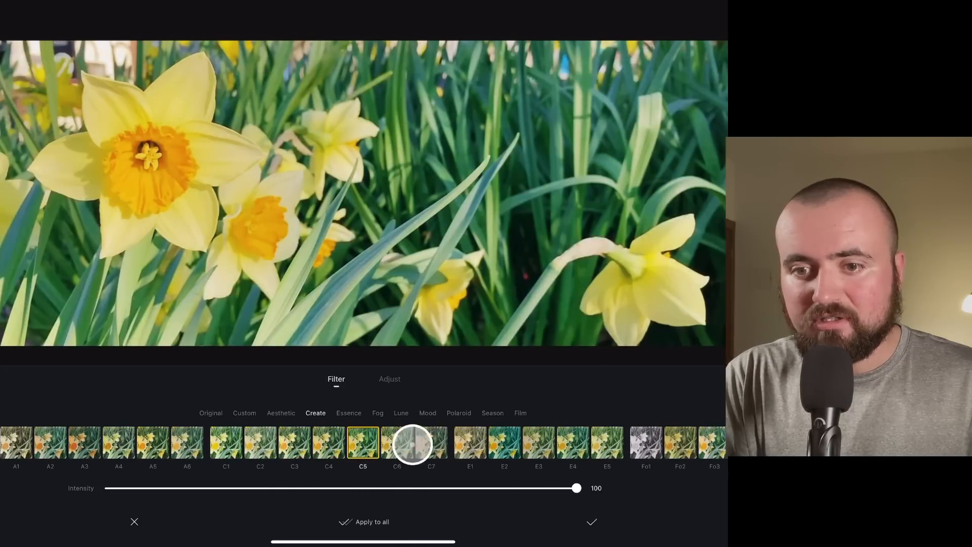
{"action": "left_click", "coordinate": [348, 413]}
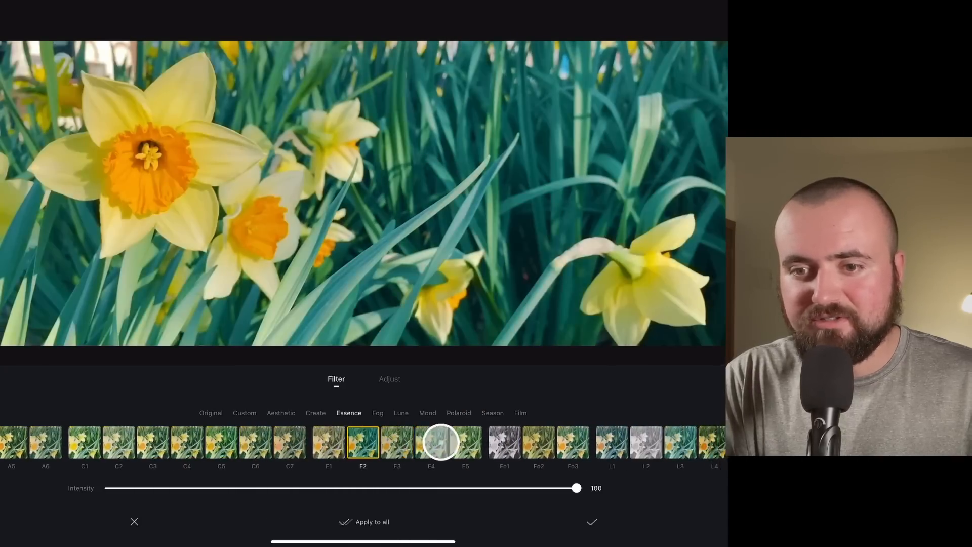
{"action": "left_click", "coordinate": [401, 412]}
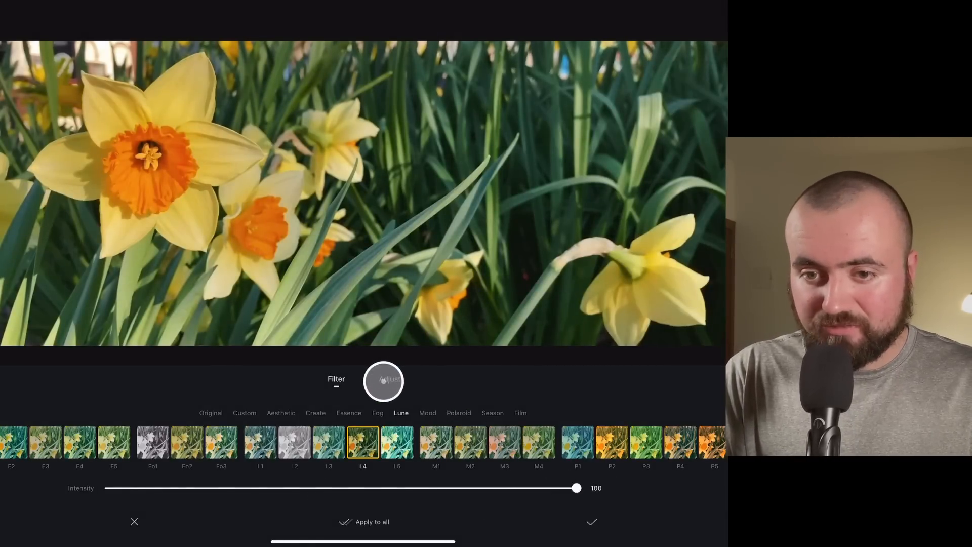
In Adjust, set contrast -28, saturation +30, vibrance -15, temperature +4 and vignette +18
{"action": "left_click", "coordinate": [389, 380]}
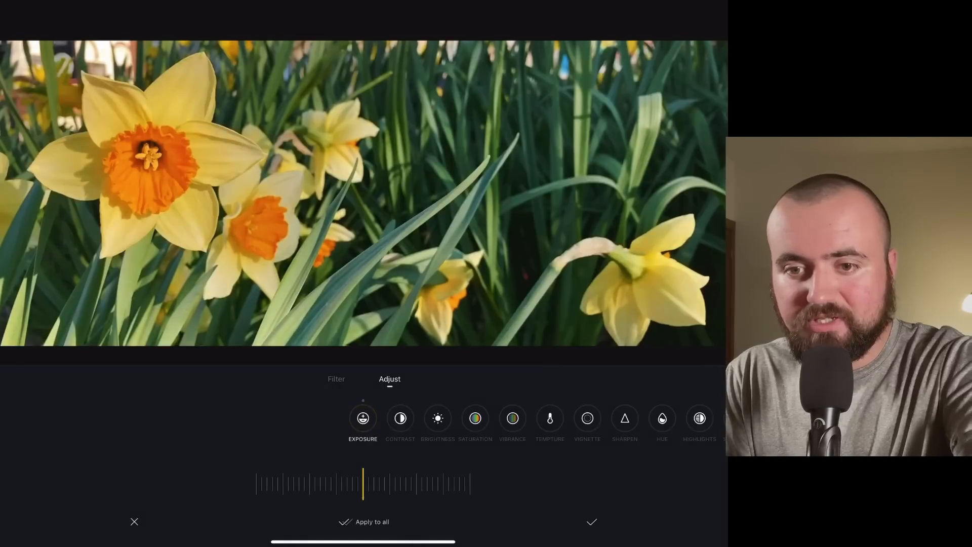
{"action": "left_click", "coordinate": [400, 419]}
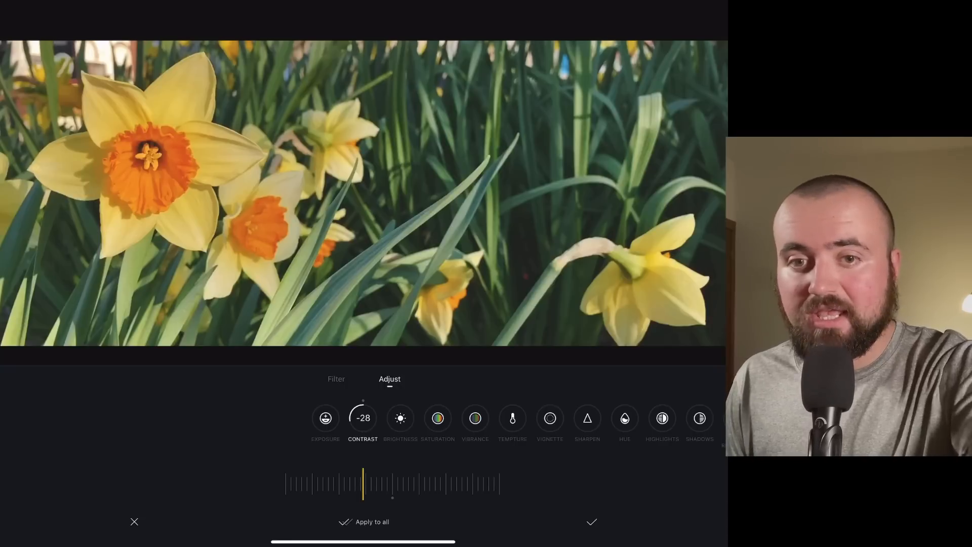
{"action": "left_click", "coordinate": [438, 418]}
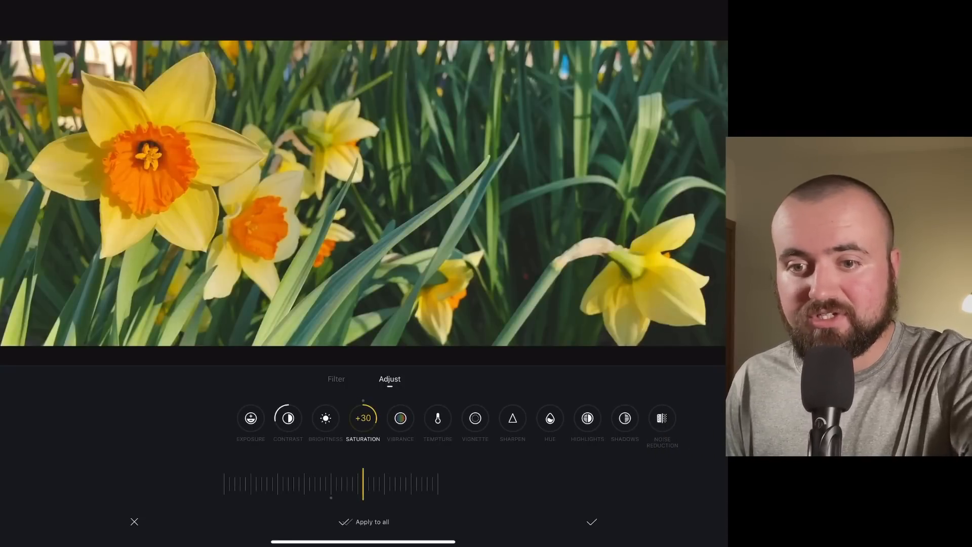
{"action": "left_click", "coordinate": [400, 417]}
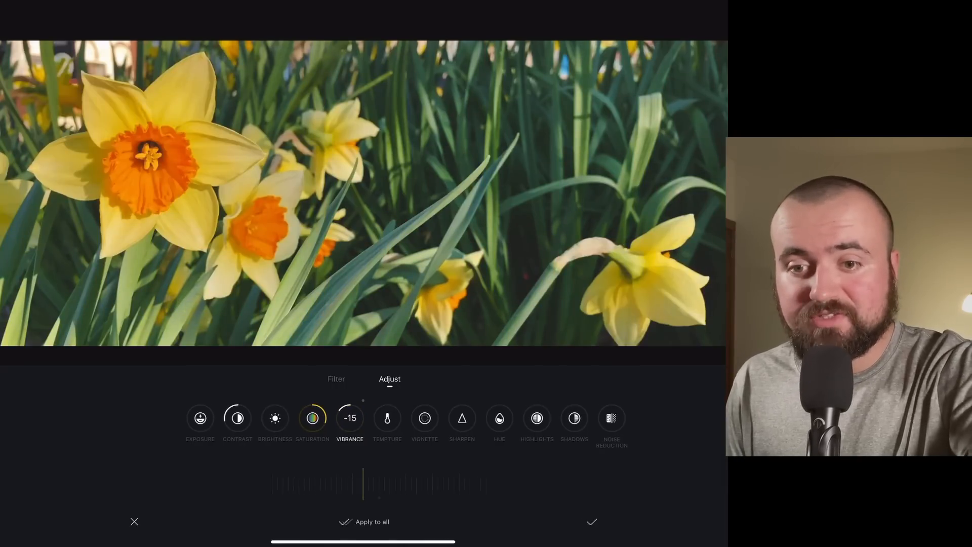
{"action": "left_click", "coordinate": [387, 417]}
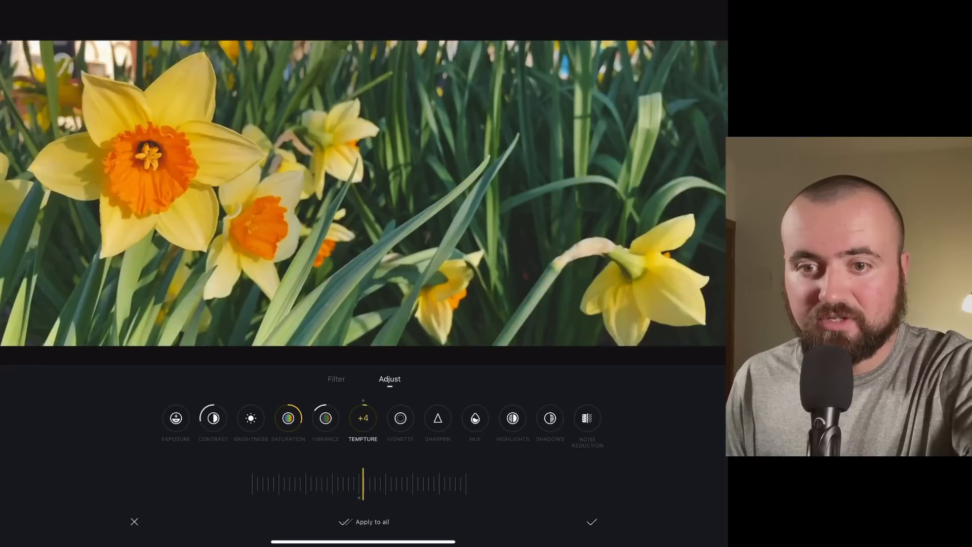
{"action": "left_click", "coordinate": [400, 418]}
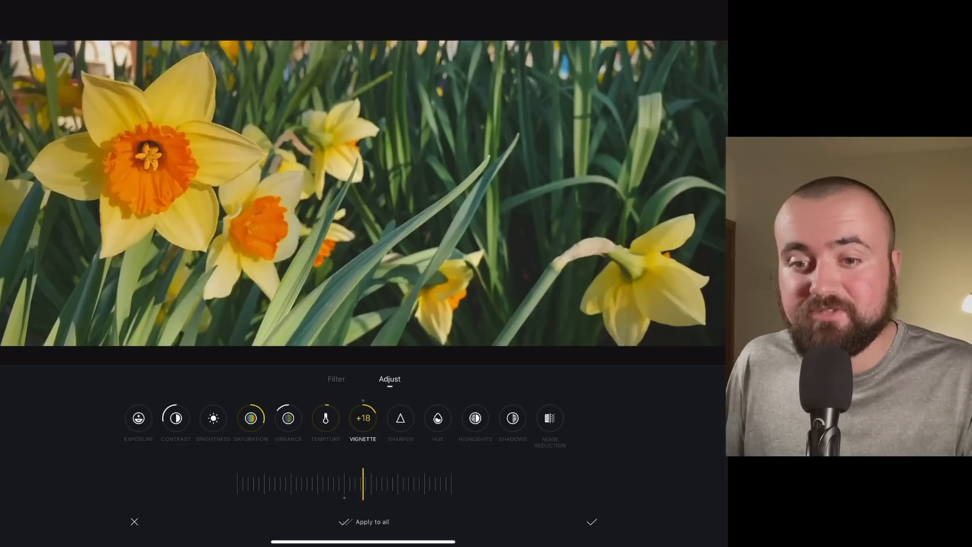
{"action": "left_click", "coordinate": [371, 522]}
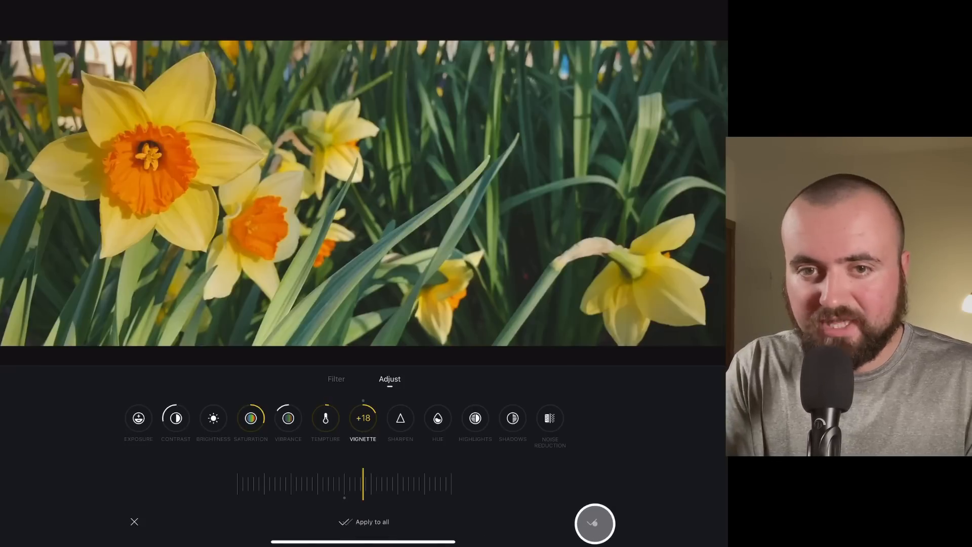
{"action": "left_click", "coordinate": [595, 522]}
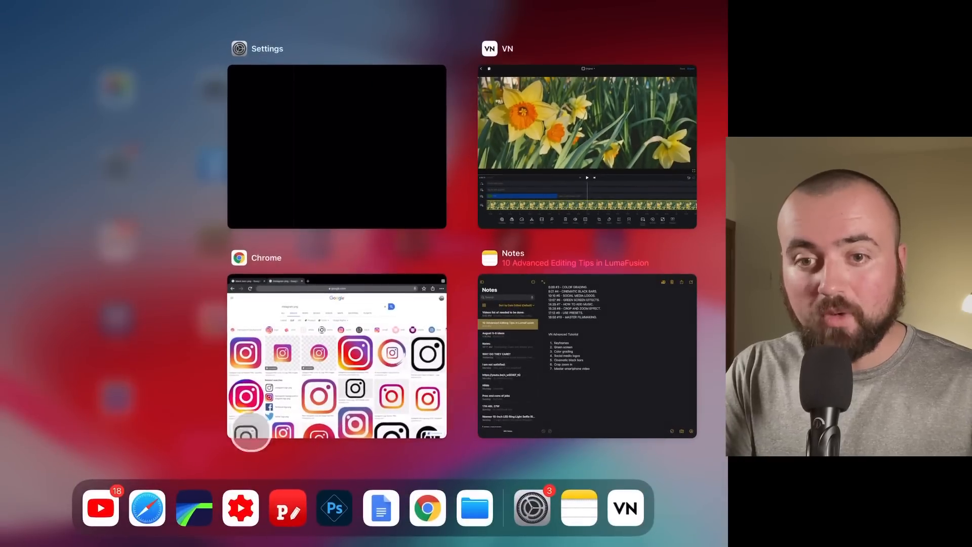
Switch from the app switcher to Chrome with the Instagram PNG search
{"action": "left_click", "coordinate": [336, 357]}
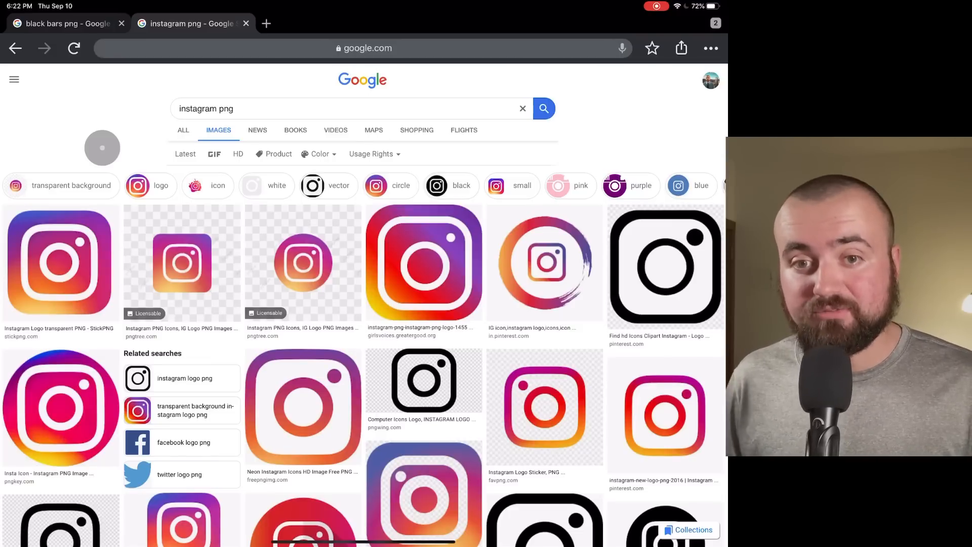
{"action": "mouse_move", "coordinate": [335, 230]}
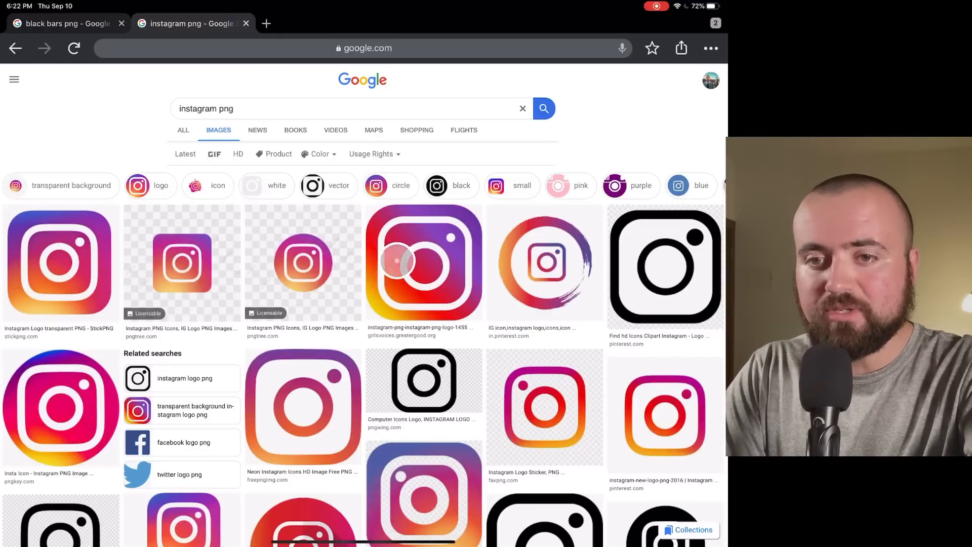
Preview gradient and round Instagram logos, then open the large gradient transparent logo
{"action": "left_click", "coordinate": [424, 260]}
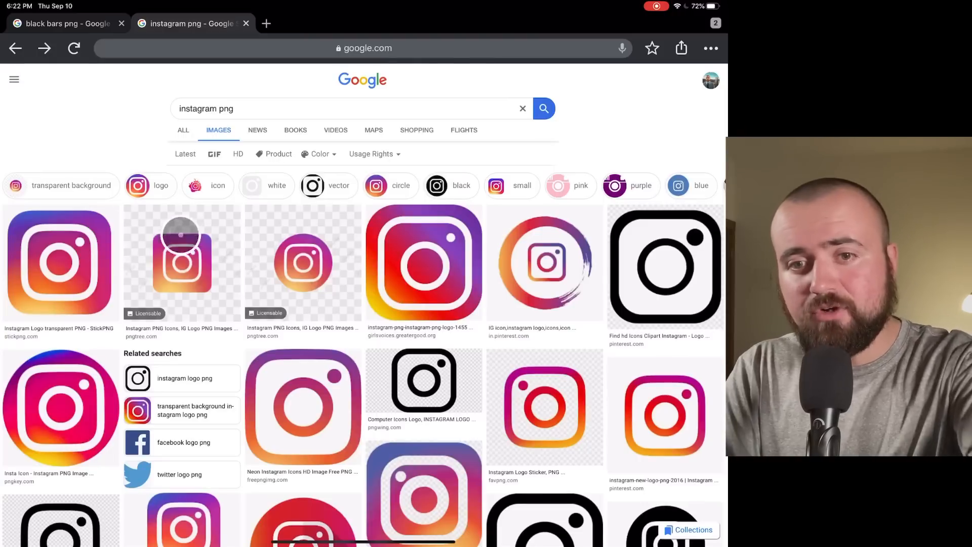
{"action": "left_click", "coordinate": [181, 262]}
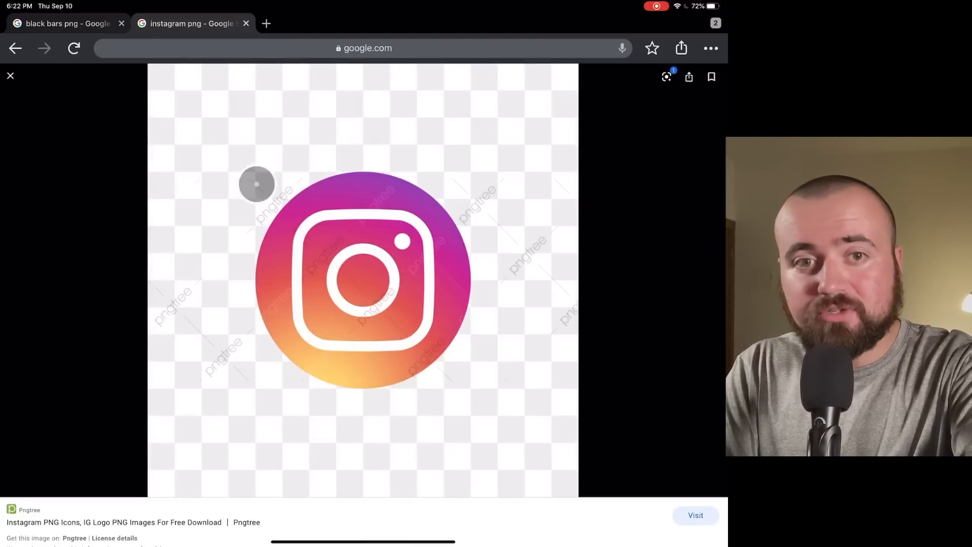
{"action": "left_click", "coordinate": [10, 75]}
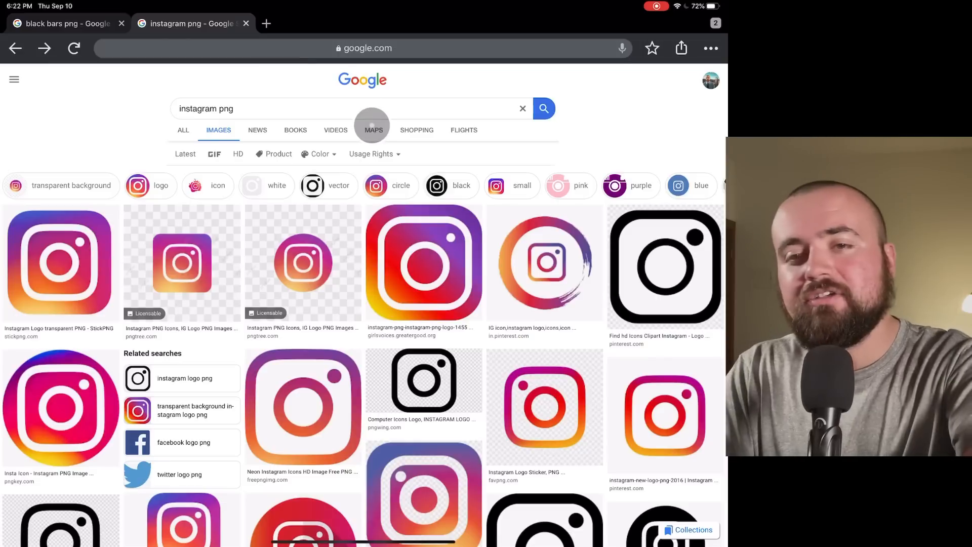
{"action": "mouse_move", "coordinate": [368, 219]}
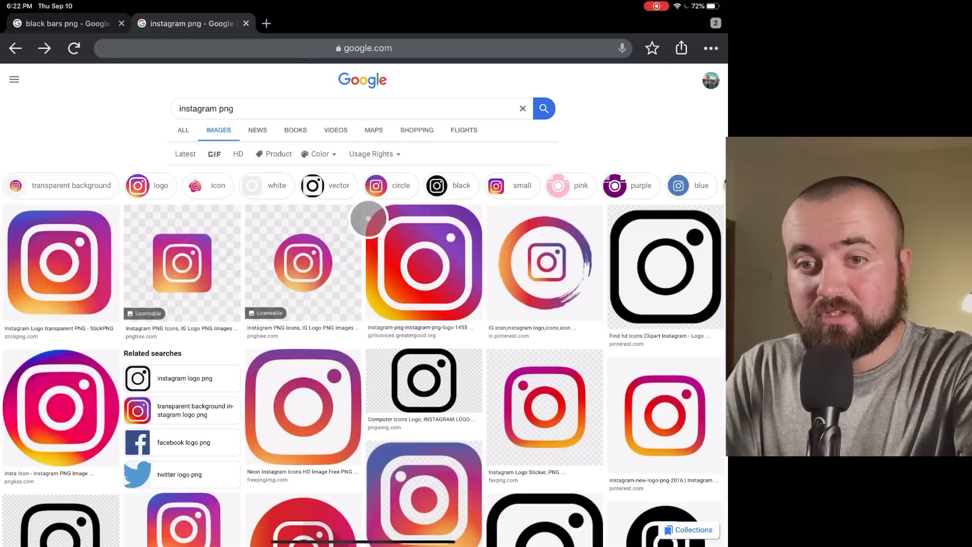
{"action": "left_click", "coordinate": [423, 264]}
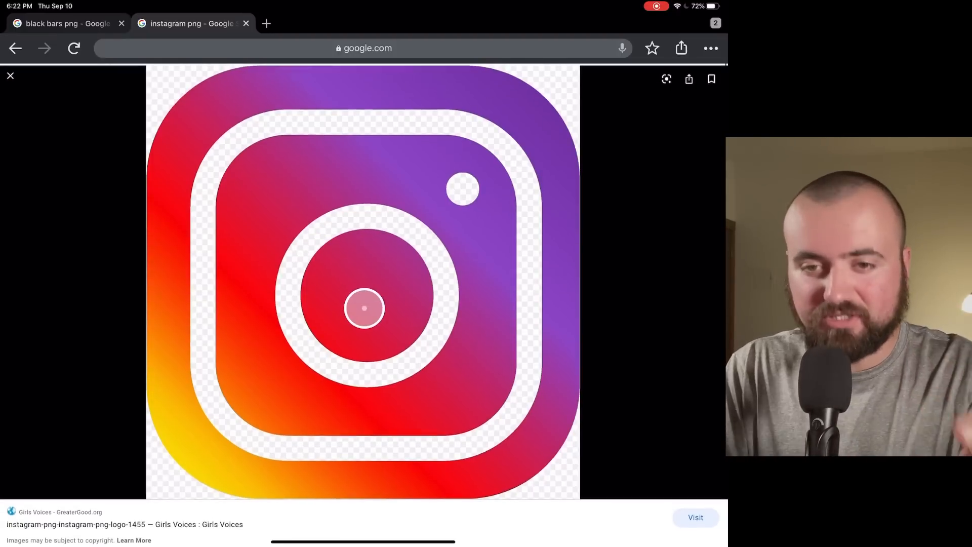
{"action": "scroll", "scroll_direction": "down", "scroll_amount": 3}
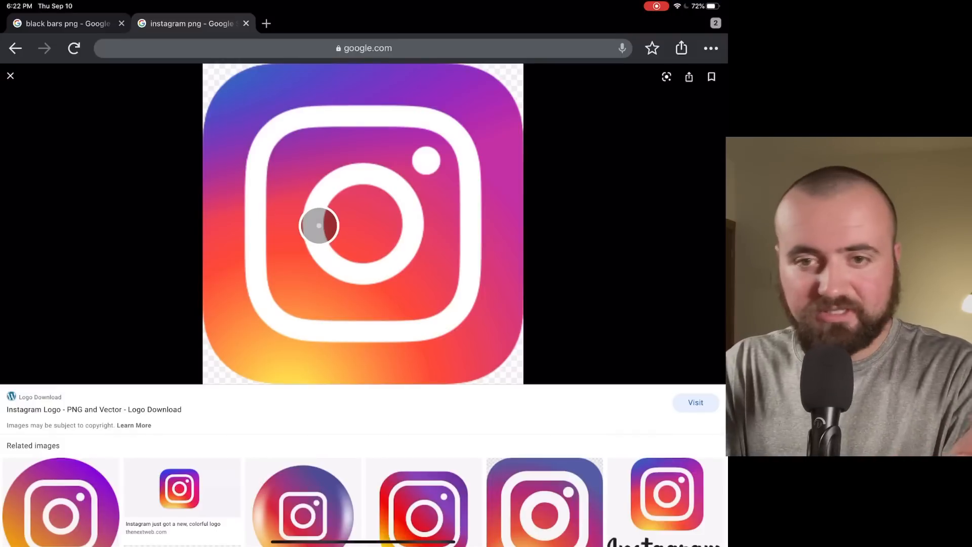
{"action": "mouse_move", "coordinate": [335, 225]}
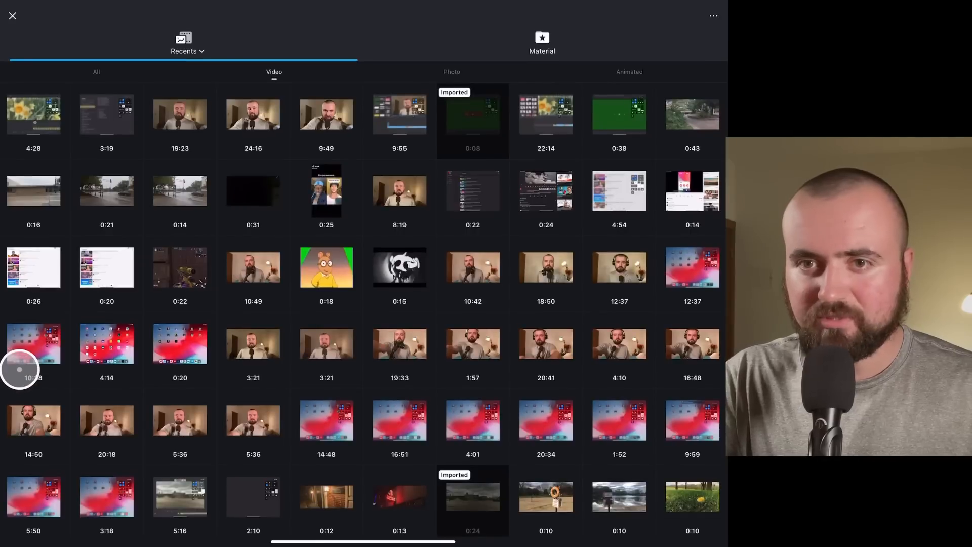
Pick the Instagram logo from Photos as an overlay in the lower-left of the frame
{"action": "left_click", "coordinate": [451, 72]}
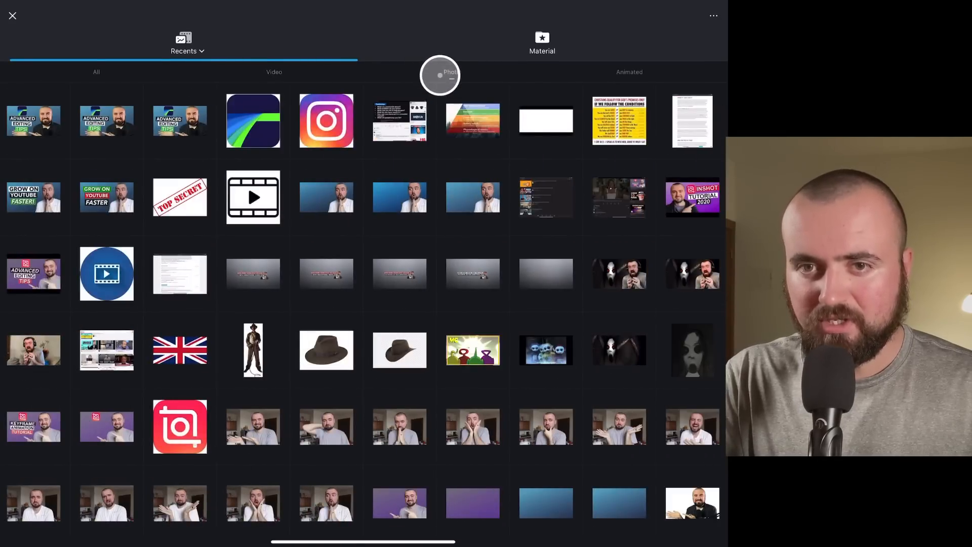
{"action": "left_click", "coordinate": [325, 120]}
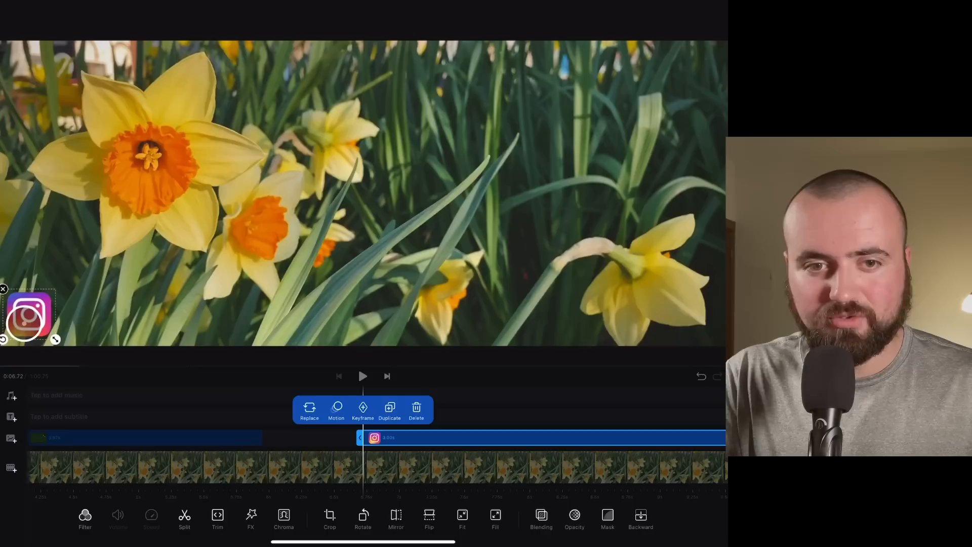
{"action": "left_click", "coordinate": [362, 410]}
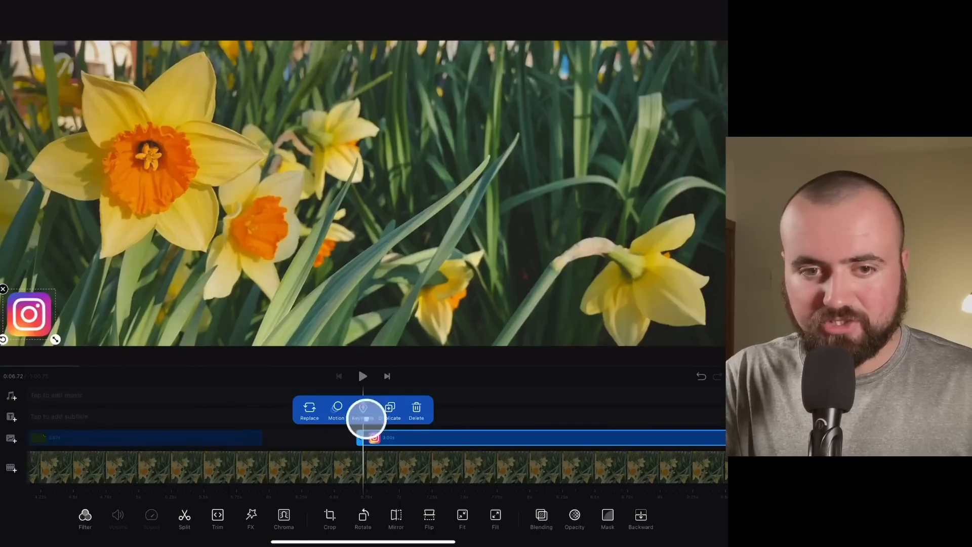
Add a white bordered username title beside the logo, then reselect the logo overlay
{"action": "left_click", "coordinate": [362, 409]}
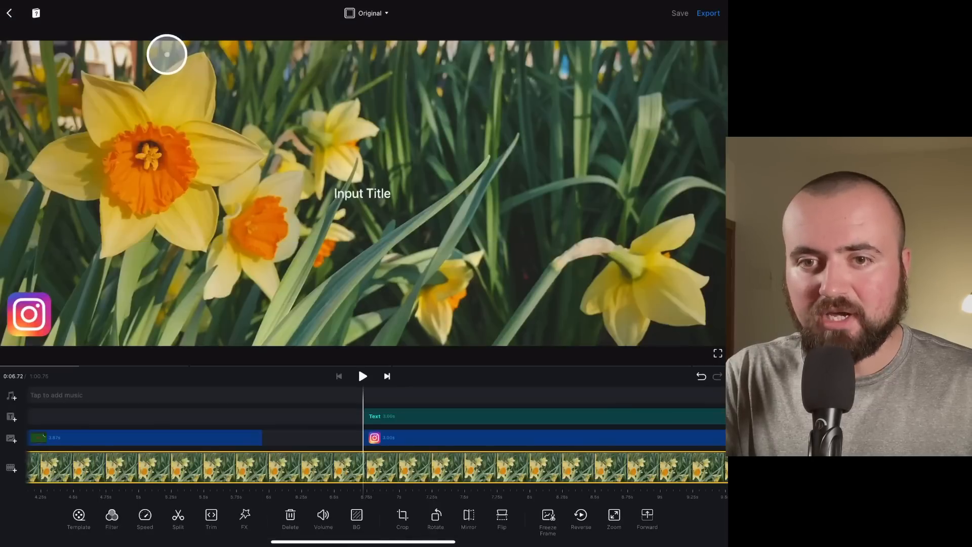
{"action": "double_click", "coordinate": [363, 192]}
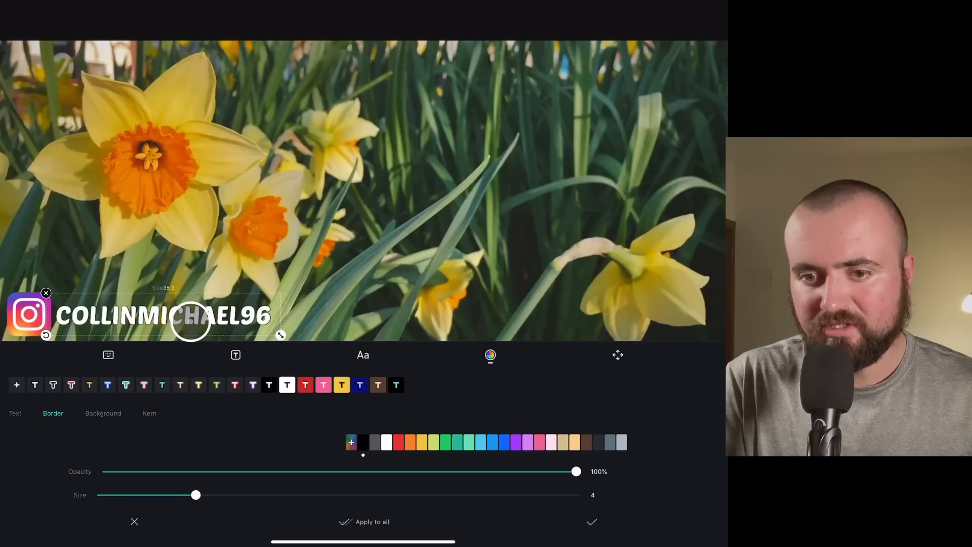
{"action": "left_click", "coordinate": [590, 521]}
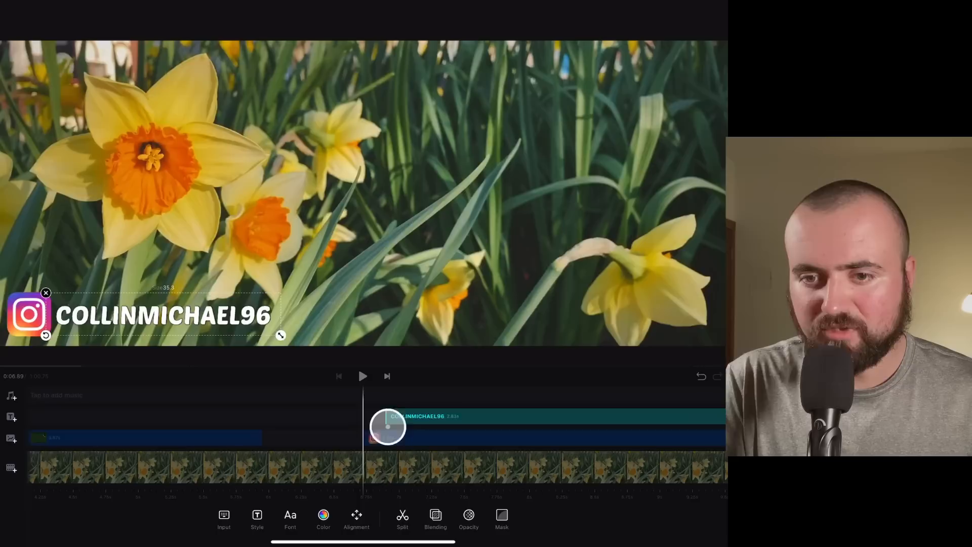
{"action": "left_click", "coordinate": [388, 426]}
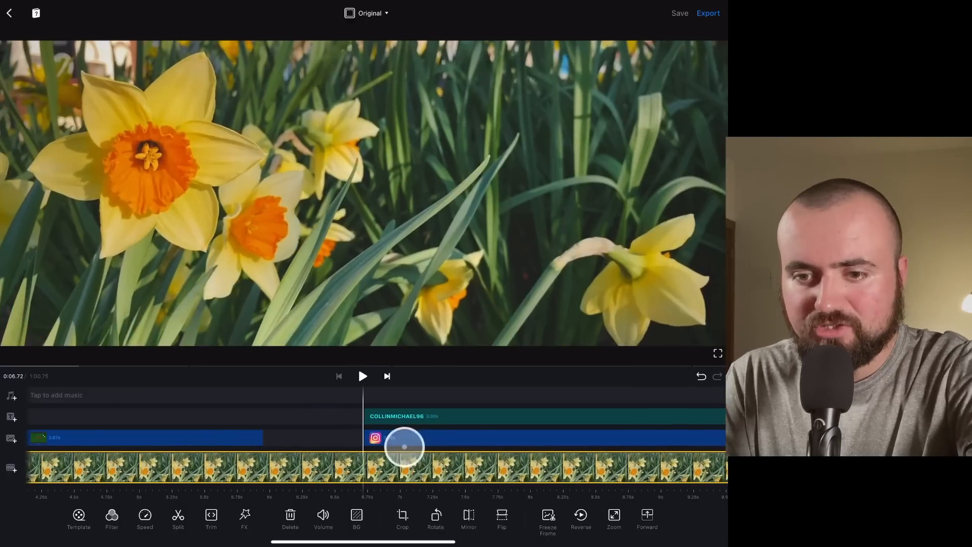
{"action": "left_click", "coordinate": [375, 438]}
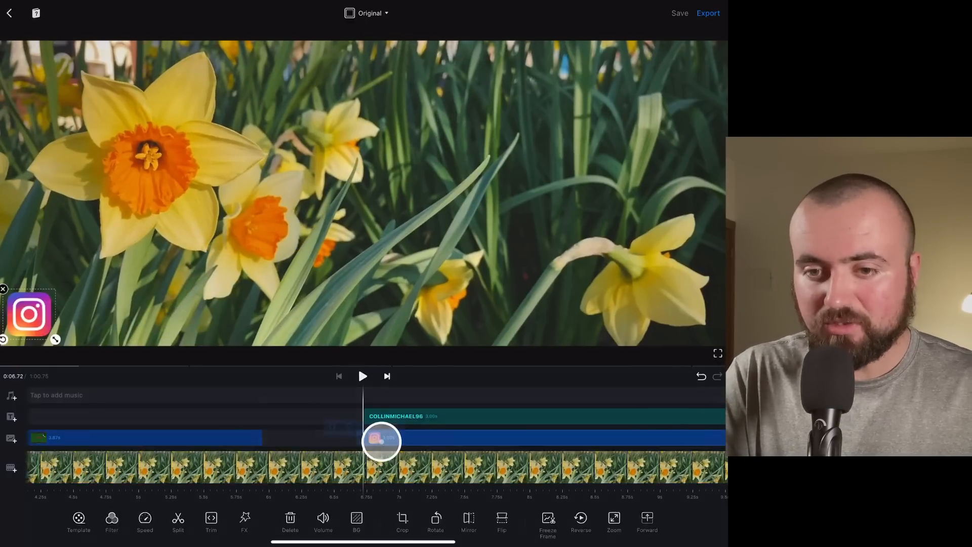
Give the Instagram logo sticker a fade-in entrance animation
{"action": "left_click", "coordinate": [382, 440]}
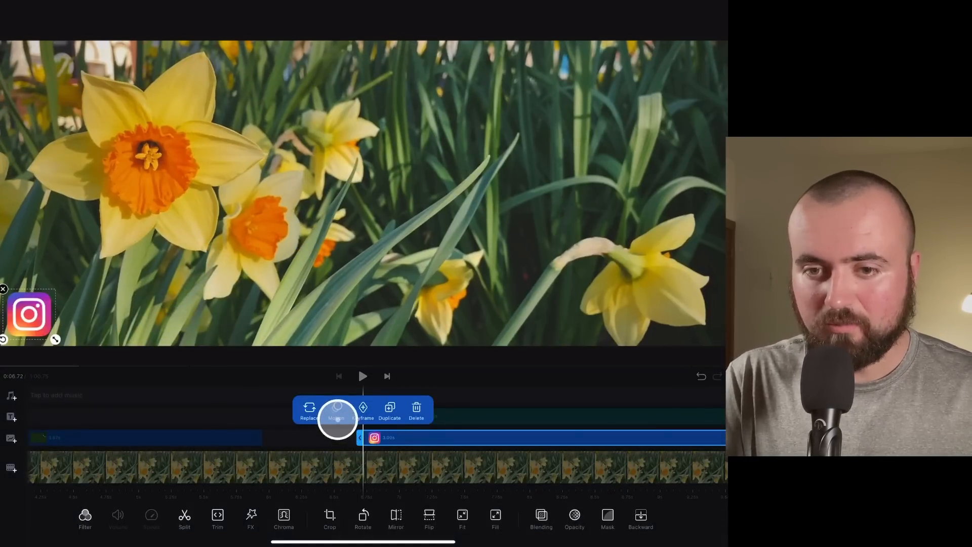
{"action": "left_click", "coordinate": [336, 413]}
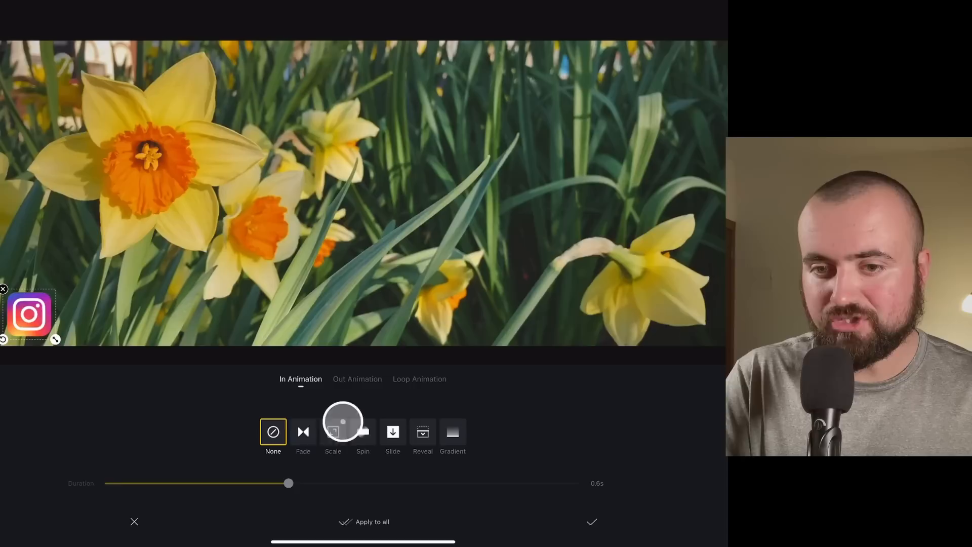
{"action": "left_click", "coordinate": [303, 435]}
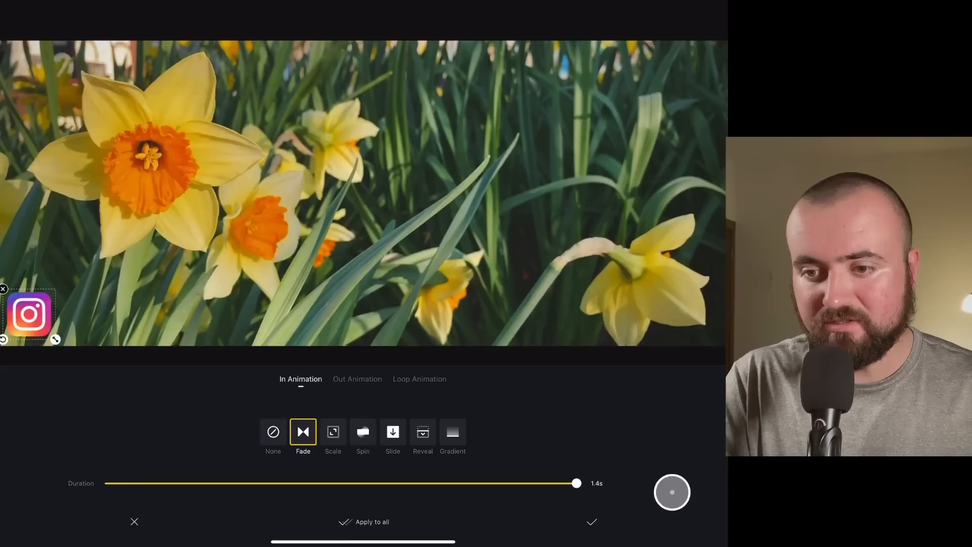
{"action": "left_click", "coordinate": [591, 521]}
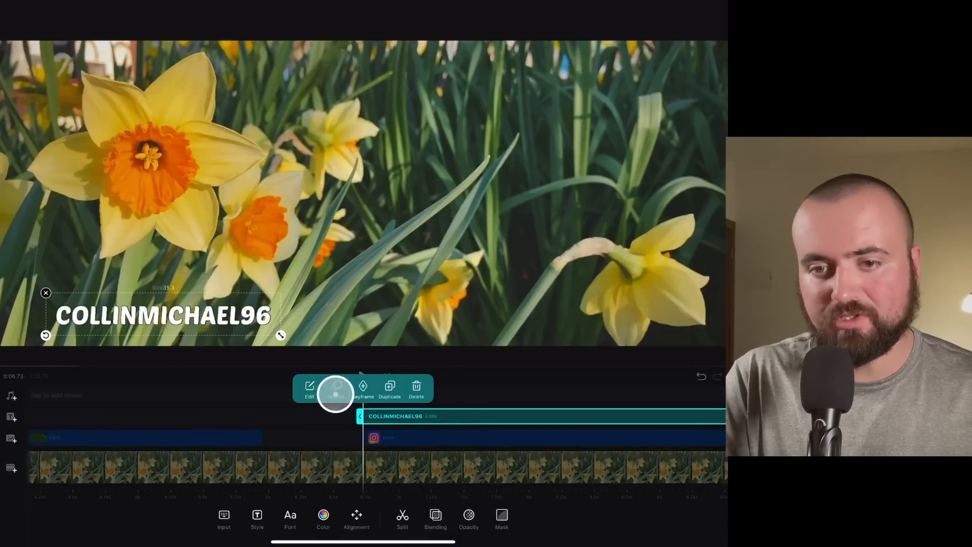
Give the name text a fade-in too and preview both overlays appearing over the daffodils
{"action": "left_click", "coordinate": [335, 391]}
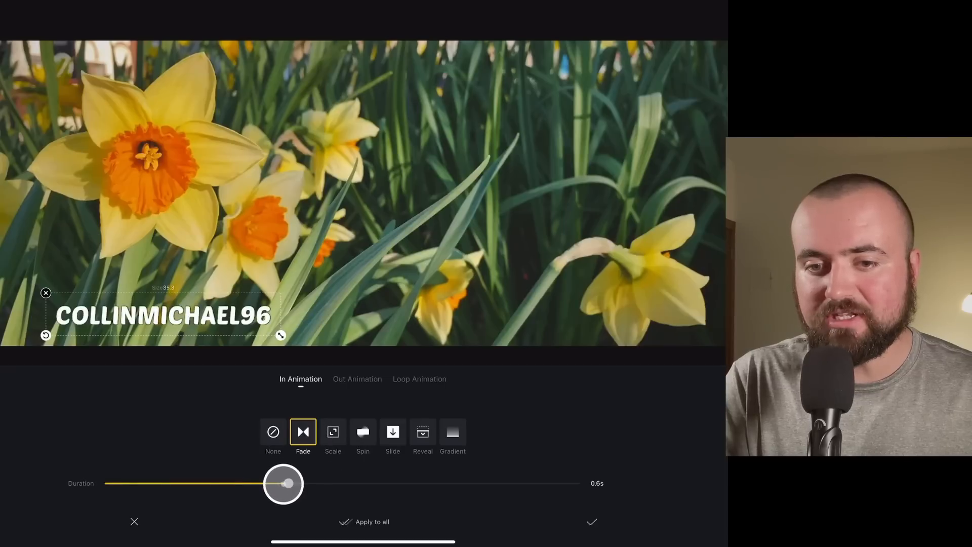
{"action": "left_click", "coordinate": [590, 522]}
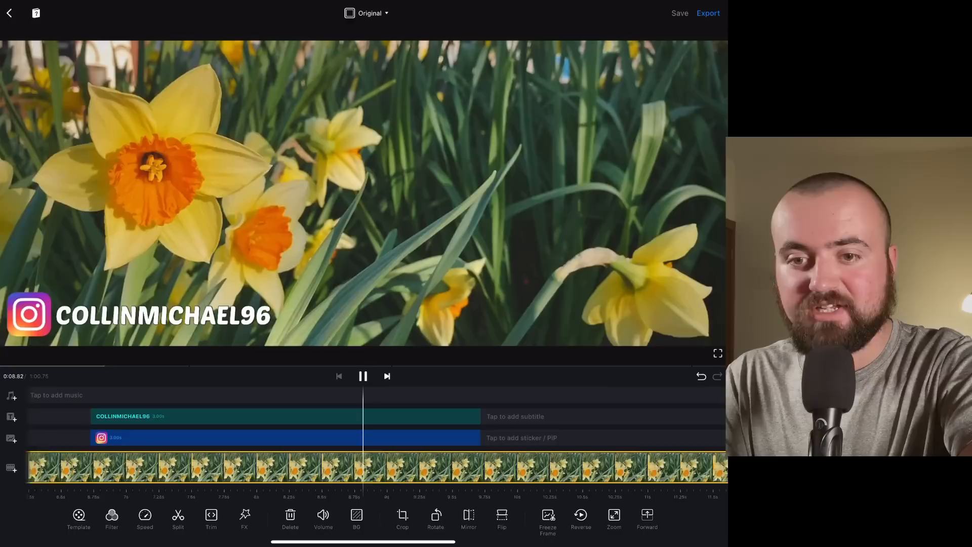
{"action": "left_click", "coordinate": [363, 376]}
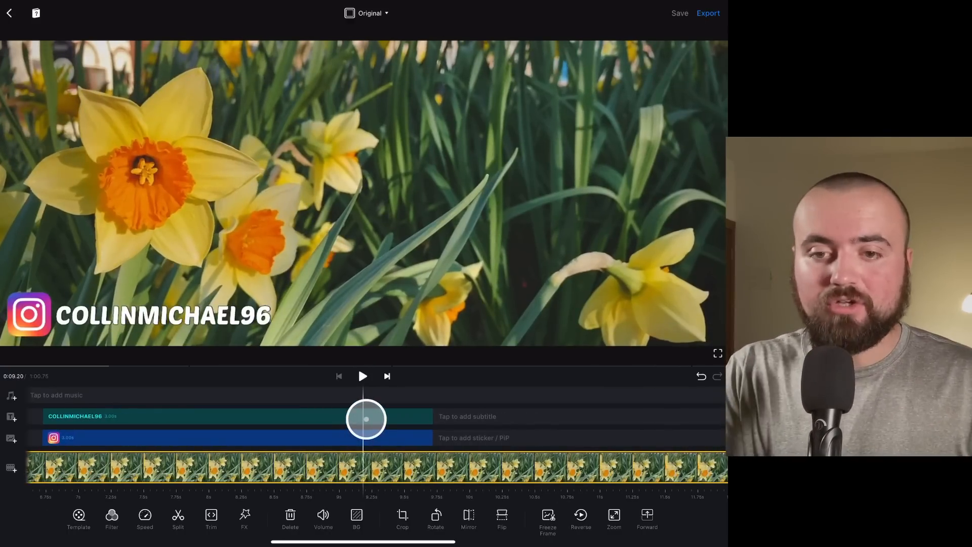
{"action": "left_click", "coordinate": [193, 417]}
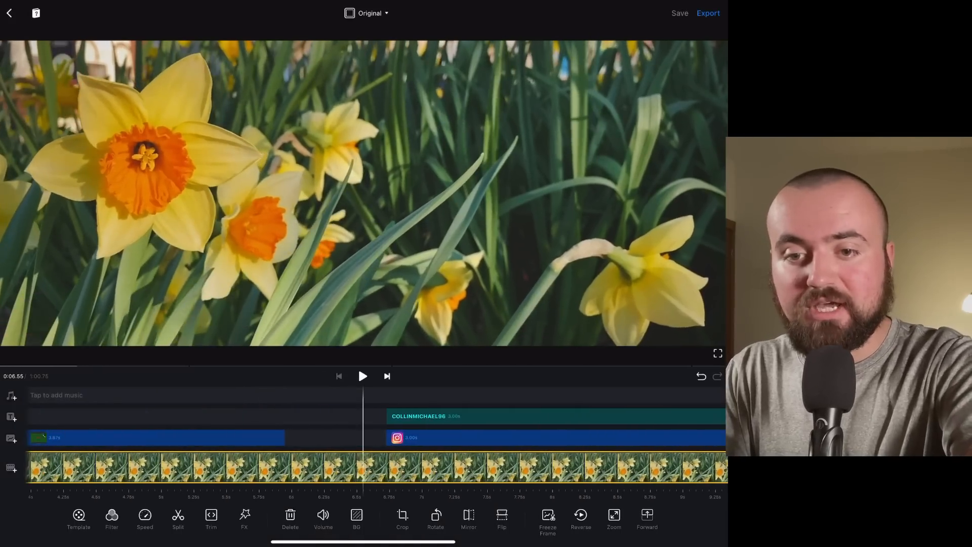
{"action": "left_click", "coordinate": [362, 376]}
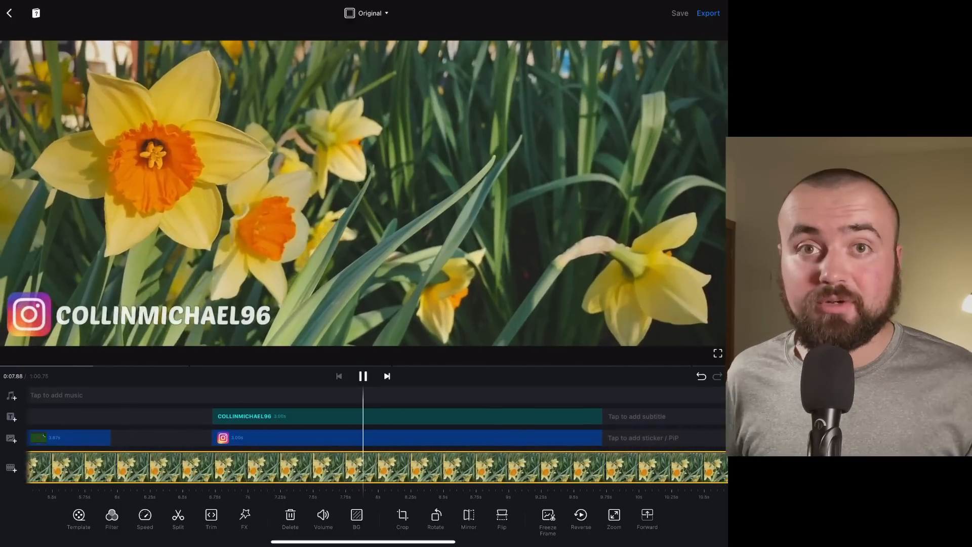
{"action": "left_click", "coordinate": [362, 375]}
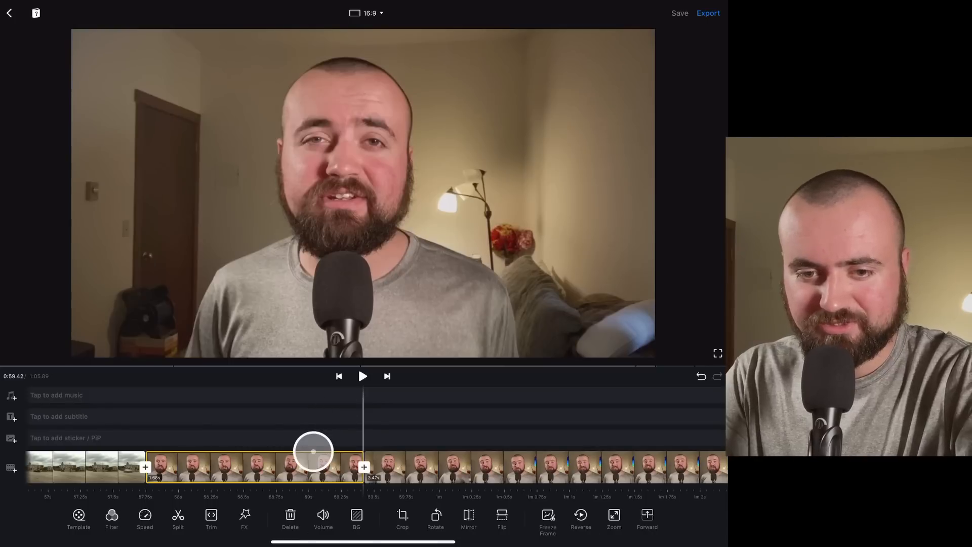
Split the talking-head clip at the playhead
{"action": "left_click", "coordinate": [178, 520]}
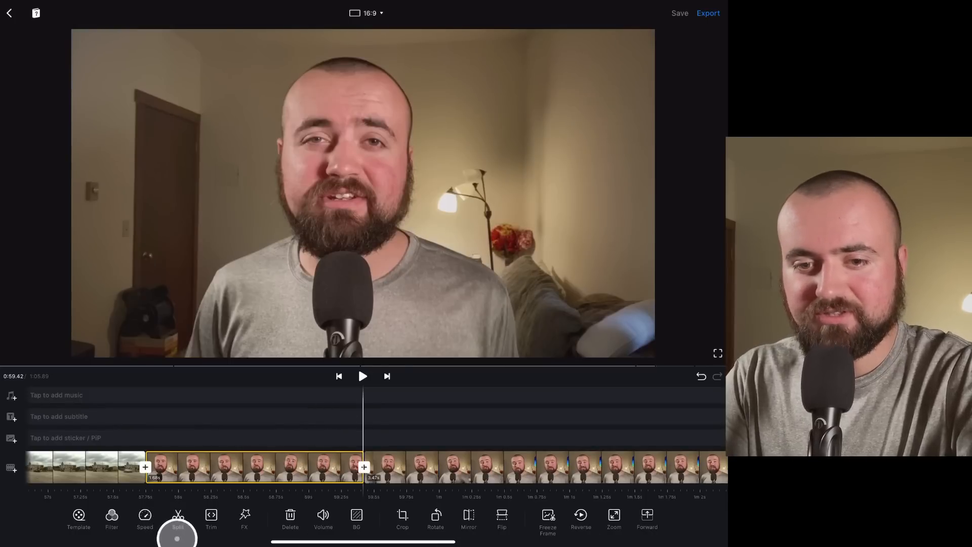
{"action": "left_click", "coordinate": [362, 376]}
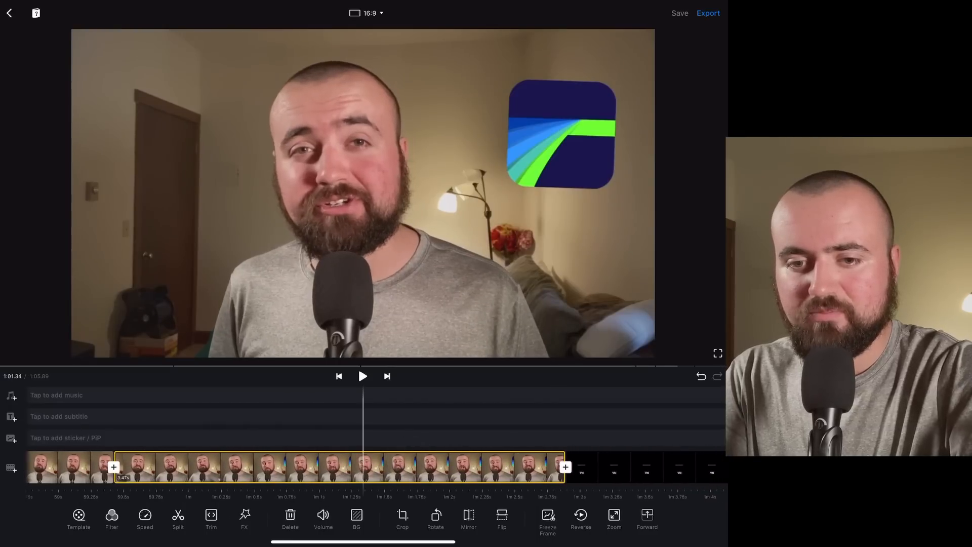
{"action": "left_click", "coordinate": [179, 518]}
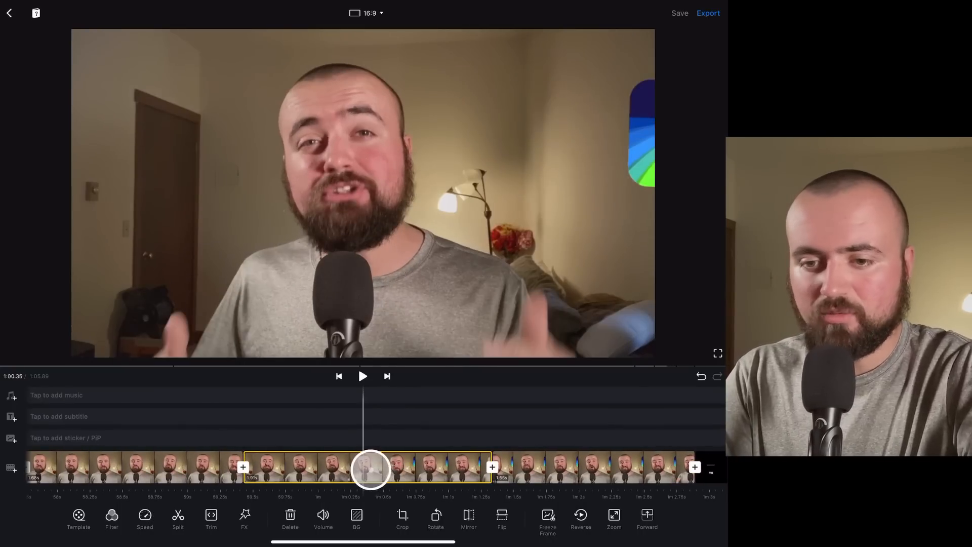
Crop in on the middle section of the clip and confirm
{"action": "left_click", "coordinate": [402, 520]}
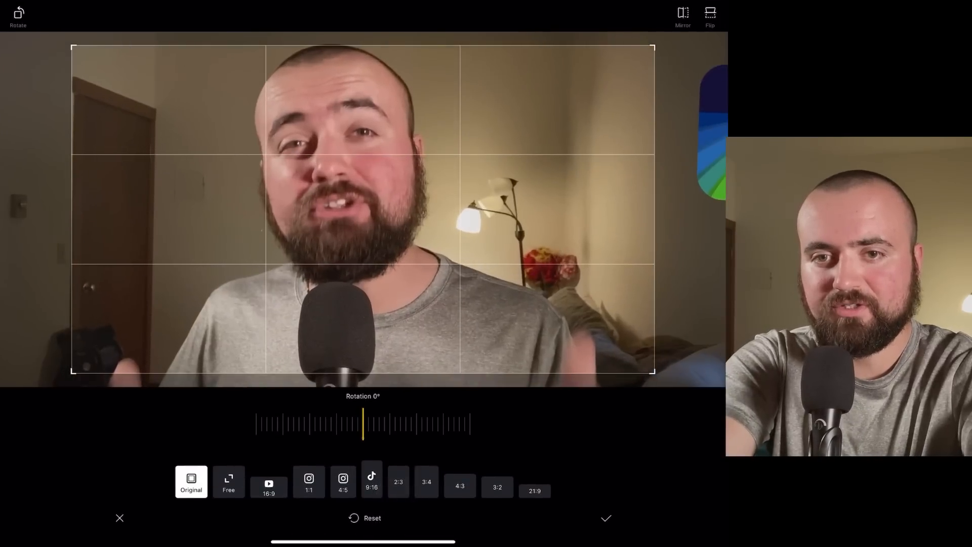
{"action": "left_click", "coordinate": [605, 518]}
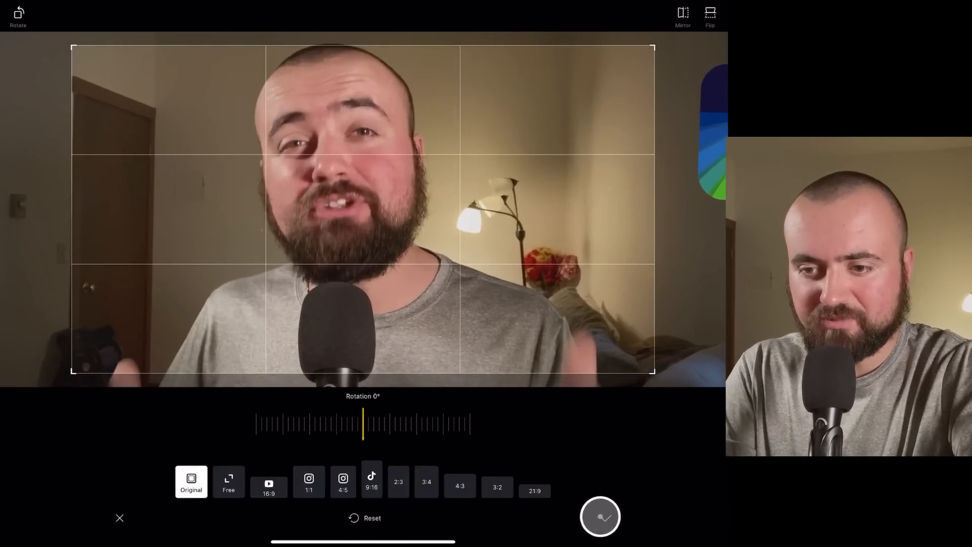
{"action": "left_click", "coordinate": [600, 517]}
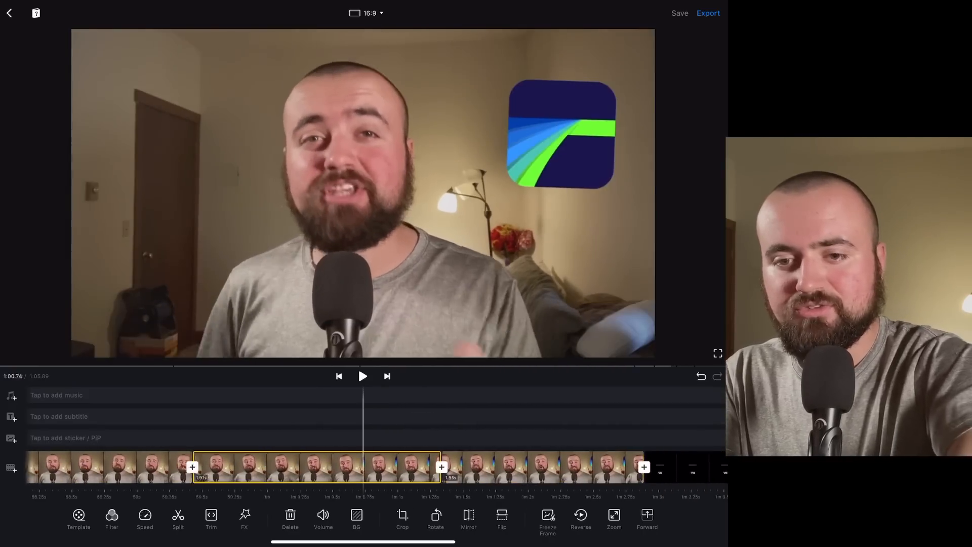
Preview the cropped talking-head section, then pause
{"action": "left_click", "coordinate": [363, 376]}
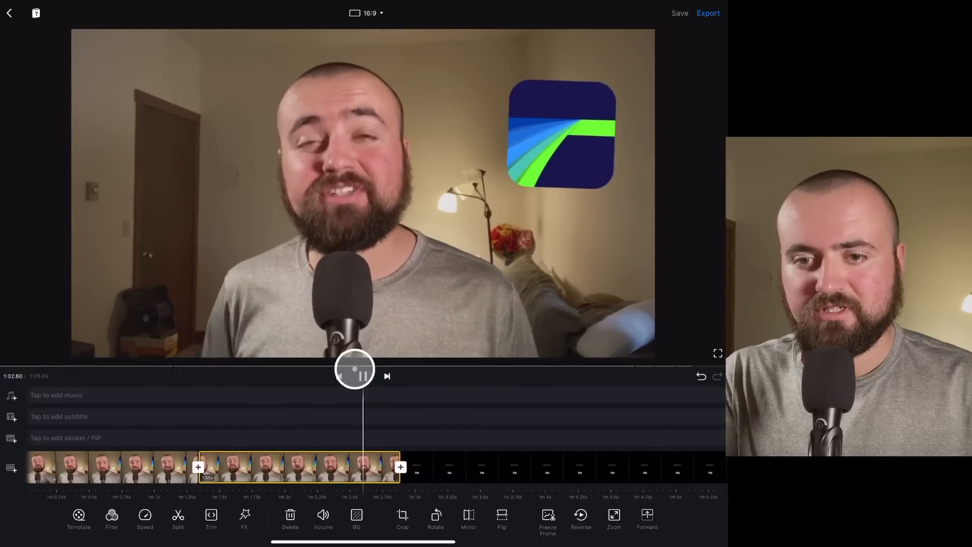
{"action": "left_click", "coordinate": [355, 369]}
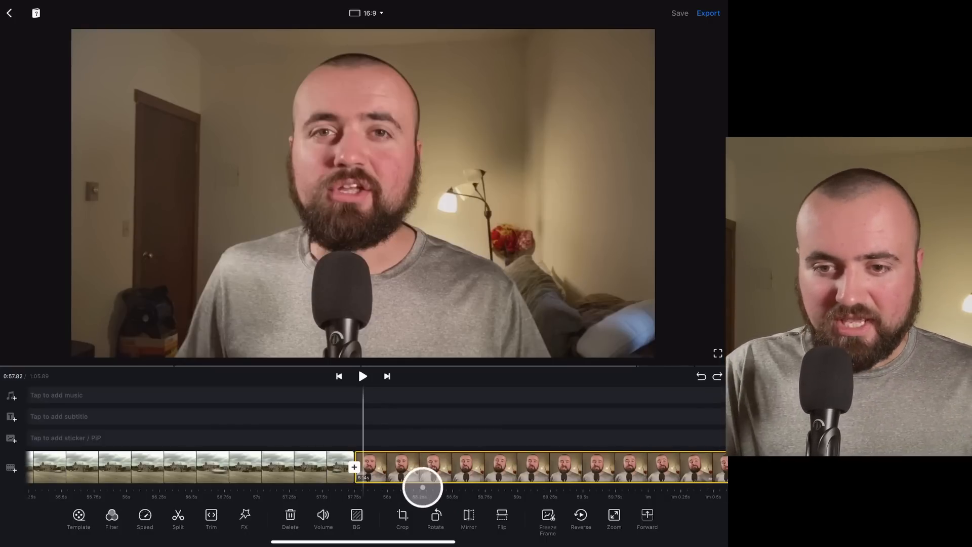
Add a blank solid clip at the end of the timeline after the outdoor footage
{"action": "left_click", "coordinate": [290, 520]}
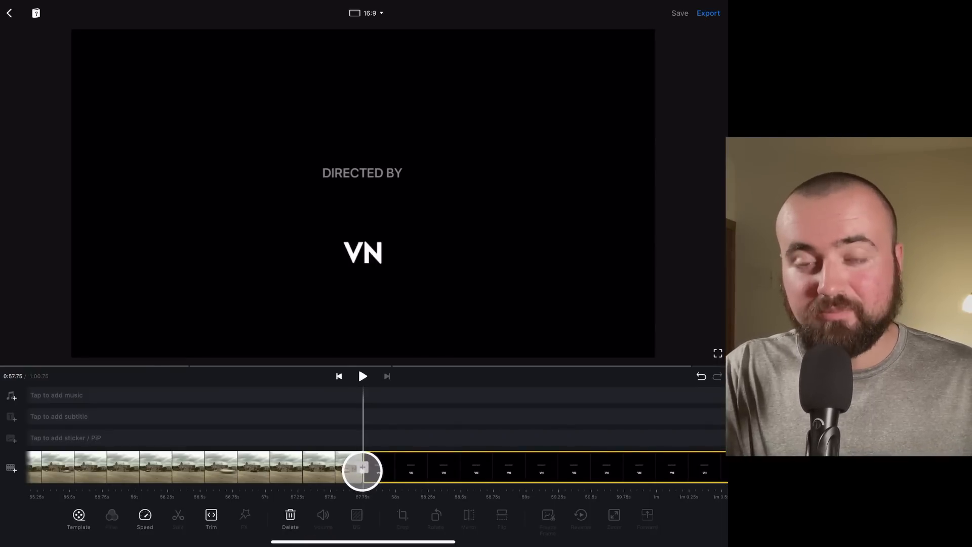
{"action": "left_click", "coordinate": [361, 470]}
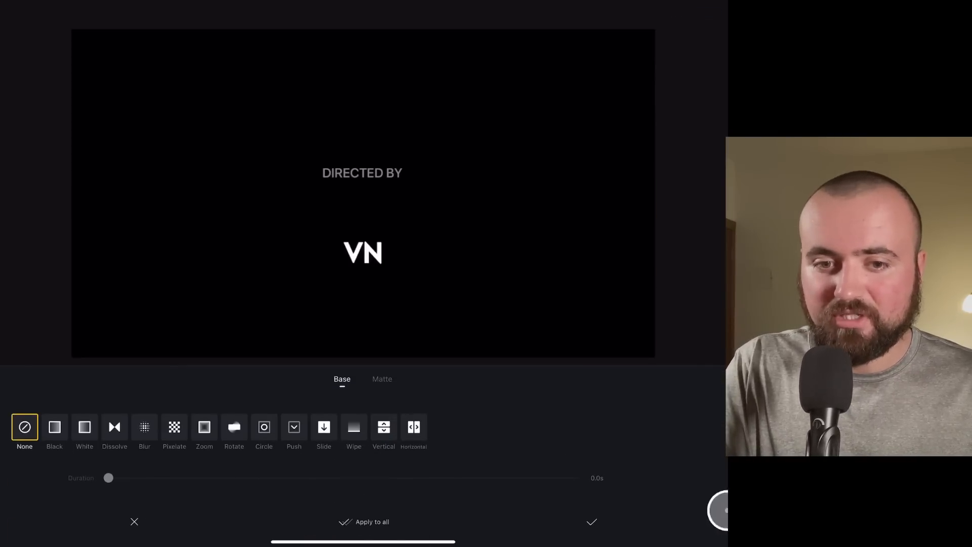
{"action": "left_click", "coordinate": [591, 522]}
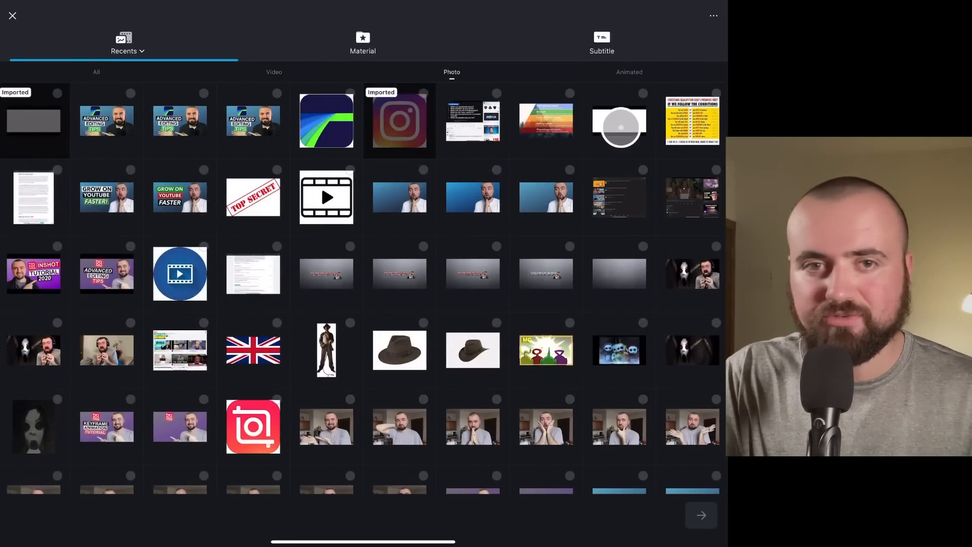
{"action": "left_click", "coordinate": [619, 121]}
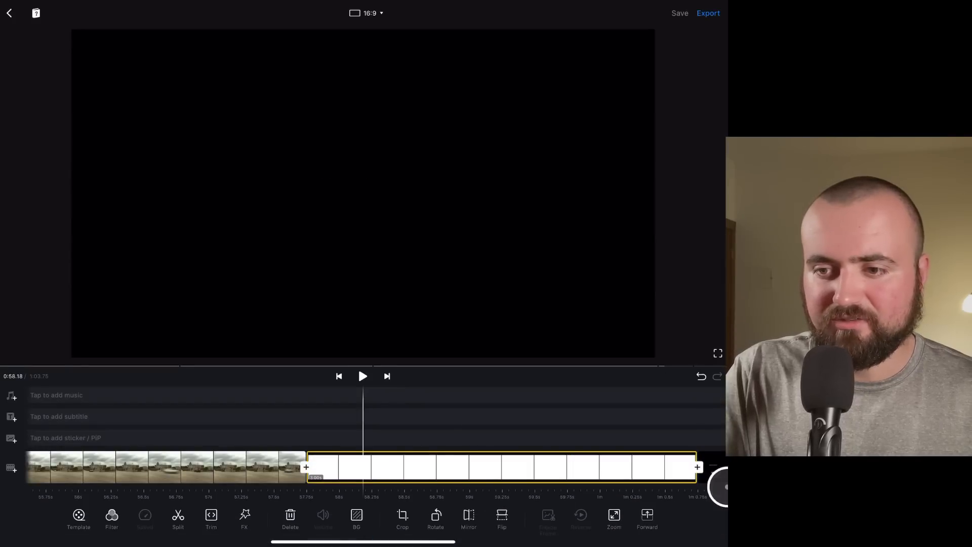
Import the talking-head recording as a PIP overlay above the blank clip
{"action": "left_click", "coordinate": [501, 466]}
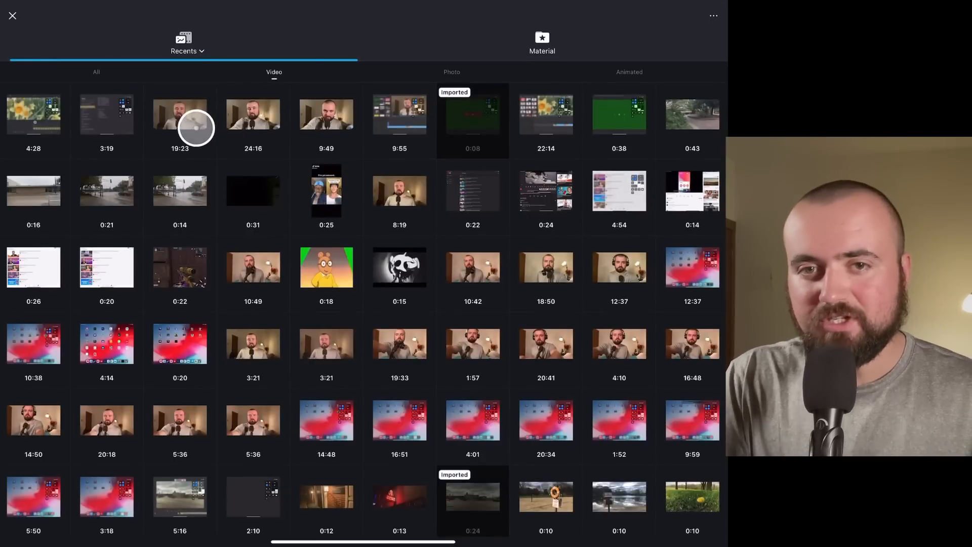
{"action": "left_click", "coordinate": [180, 117]}
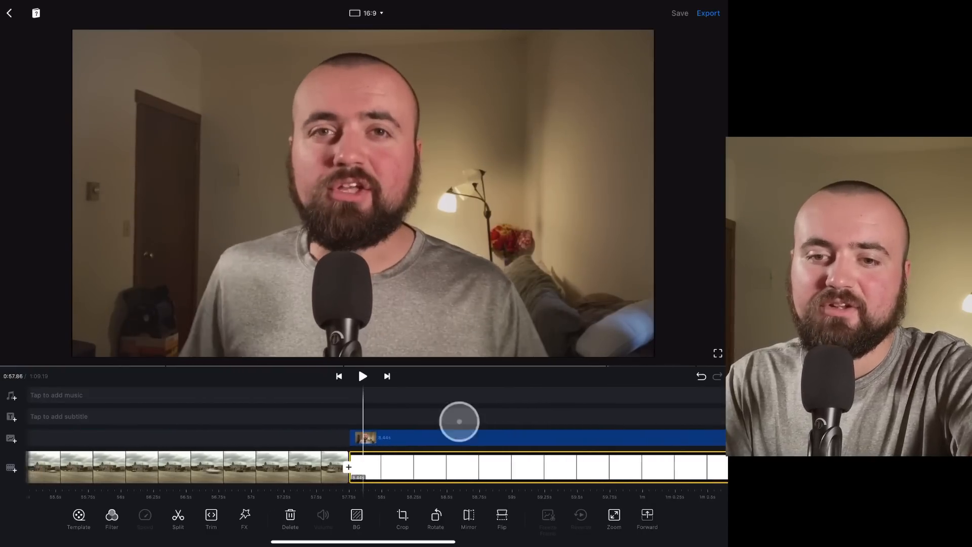
Add start and end keyframes on the overlay and scale up for a slow zoom on the face
{"action": "left_click", "coordinate": [459, 438]}
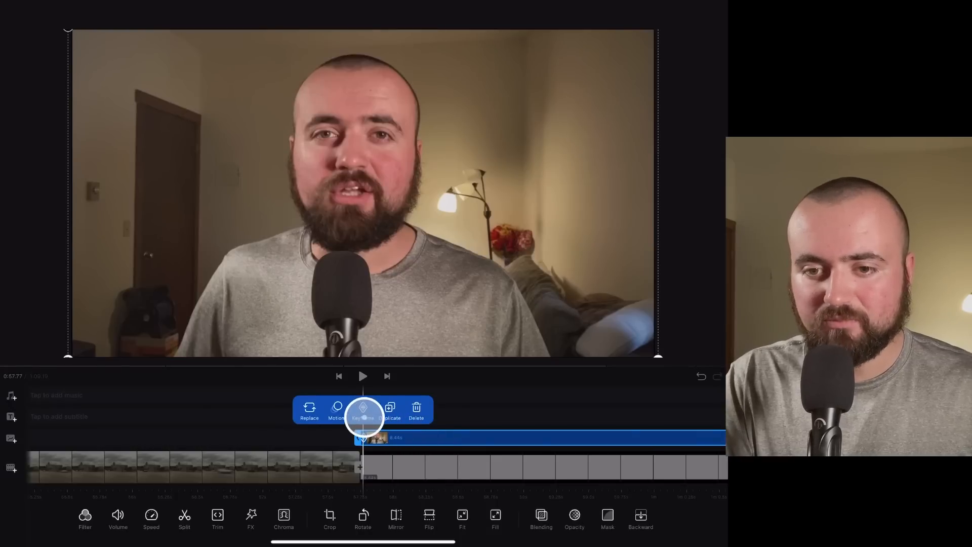
{"action": "left_click", "coordinate": [363, 409]}
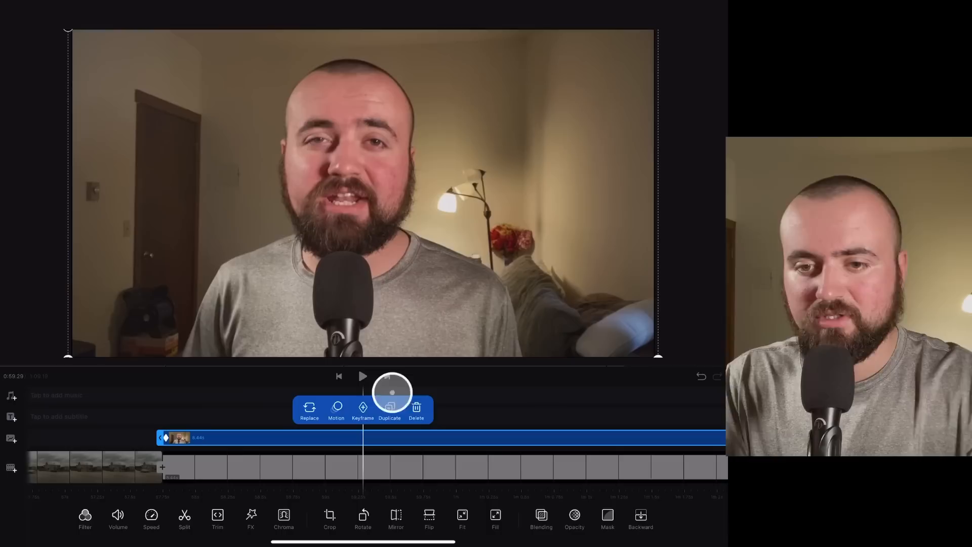
{"action": "left_click", "coordinate": [362, 409]}
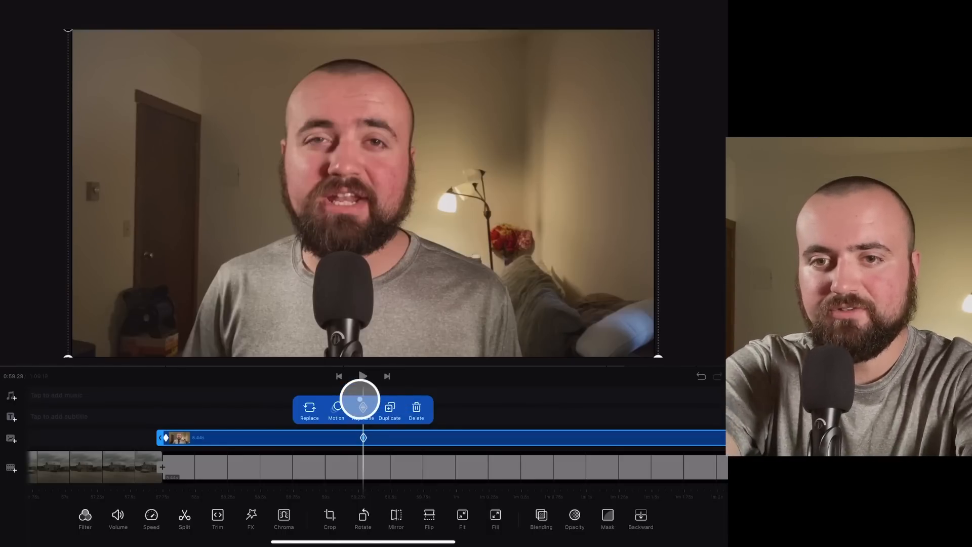
{"action": "left_click", "coordinate": [362, 406]}
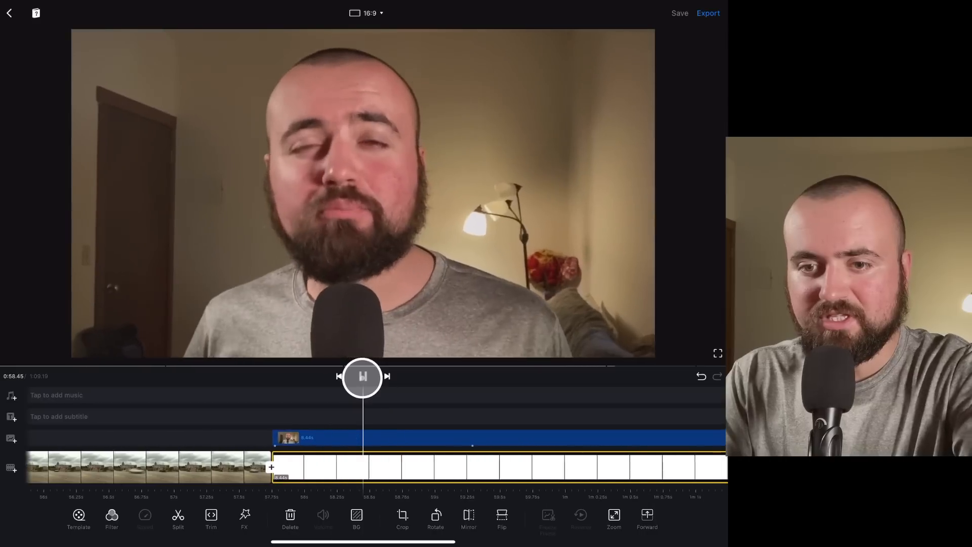
{"action": "left_click", "coordinate": [362, 377]}
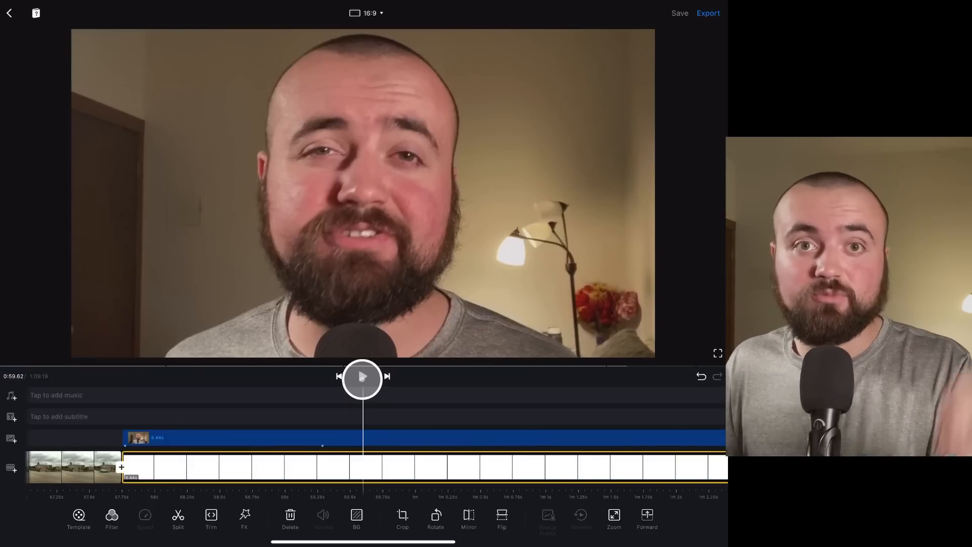
{"action": "left_click", "coordinate": [363, 378]}
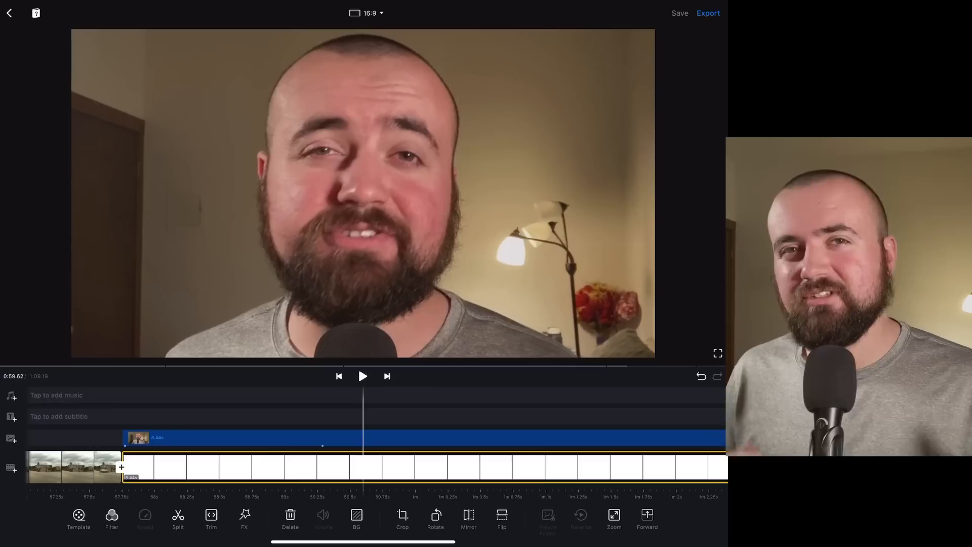